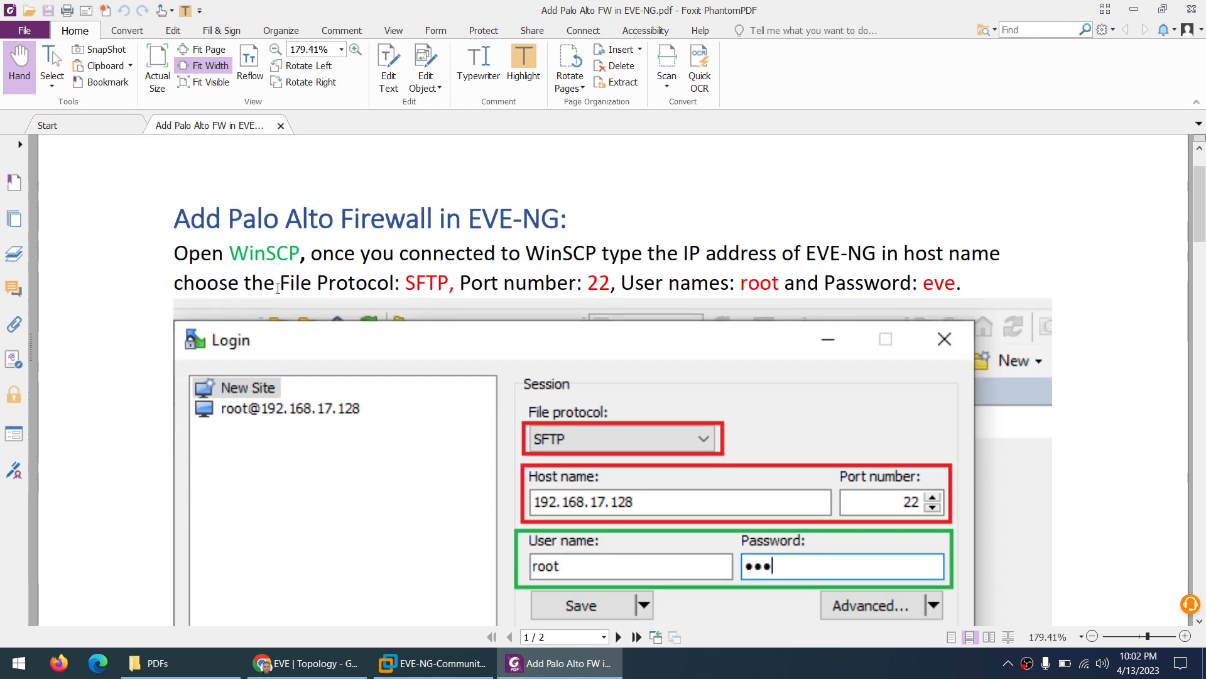
pyautogui.moveTo(294, 259)
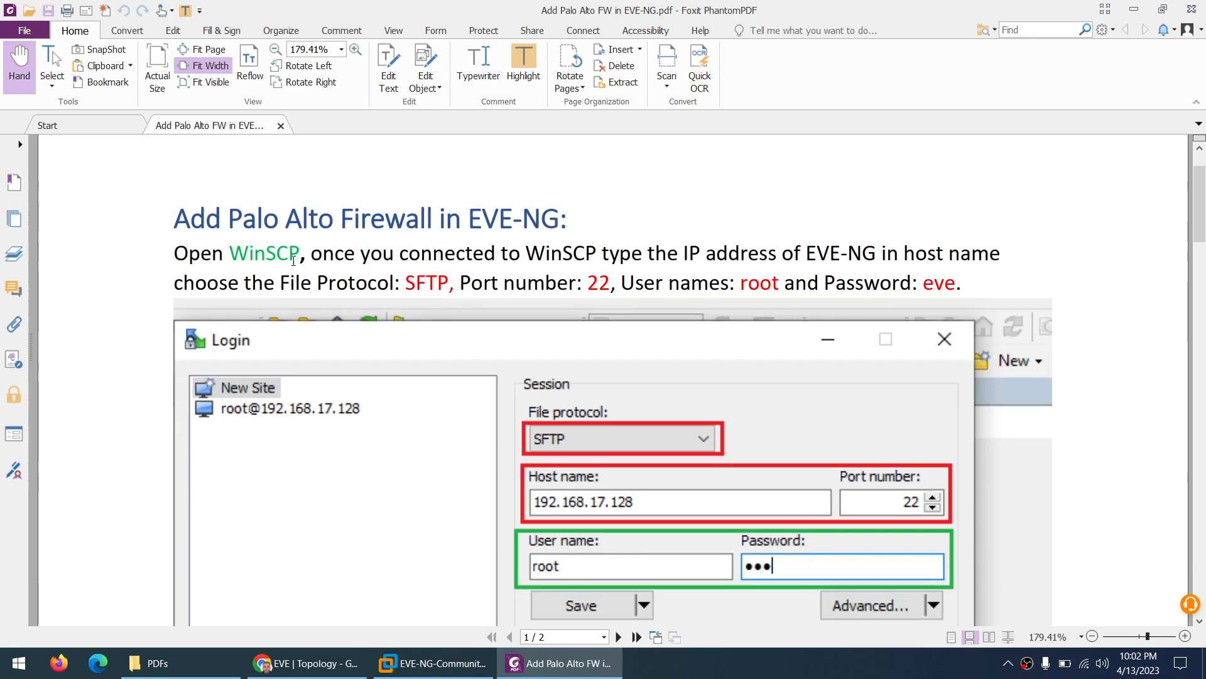
# Step: Bring the EVE-NG-Community VMware window forward from the taskbar
pyautogui.click(433, 662)
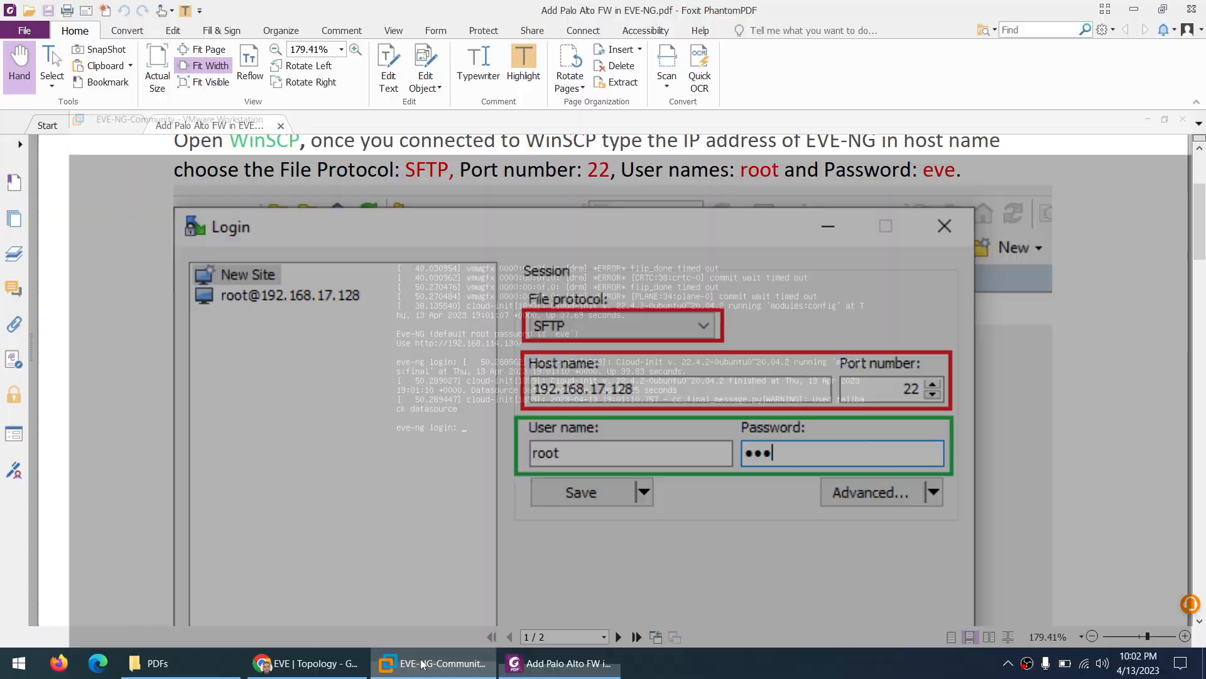
# Step: Log into the EVE-NG console as root and show pnet0's address 192.168.114.130
pyautogui.click(433, 662)
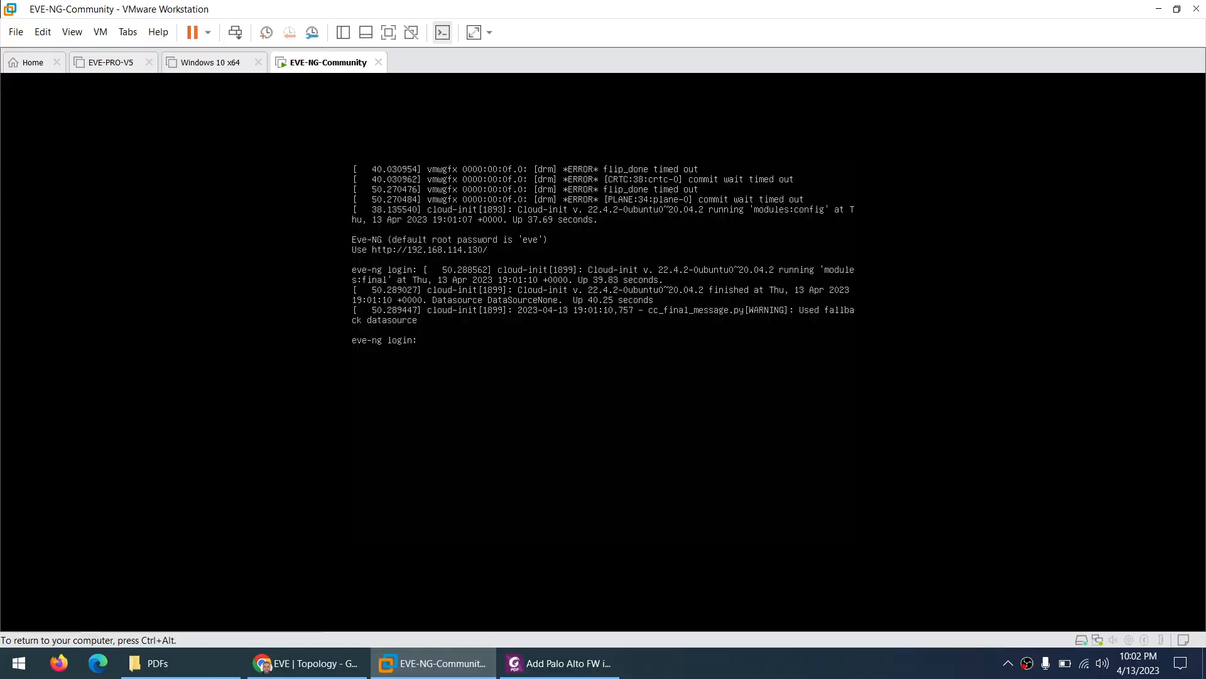
pyautogui.write('1')
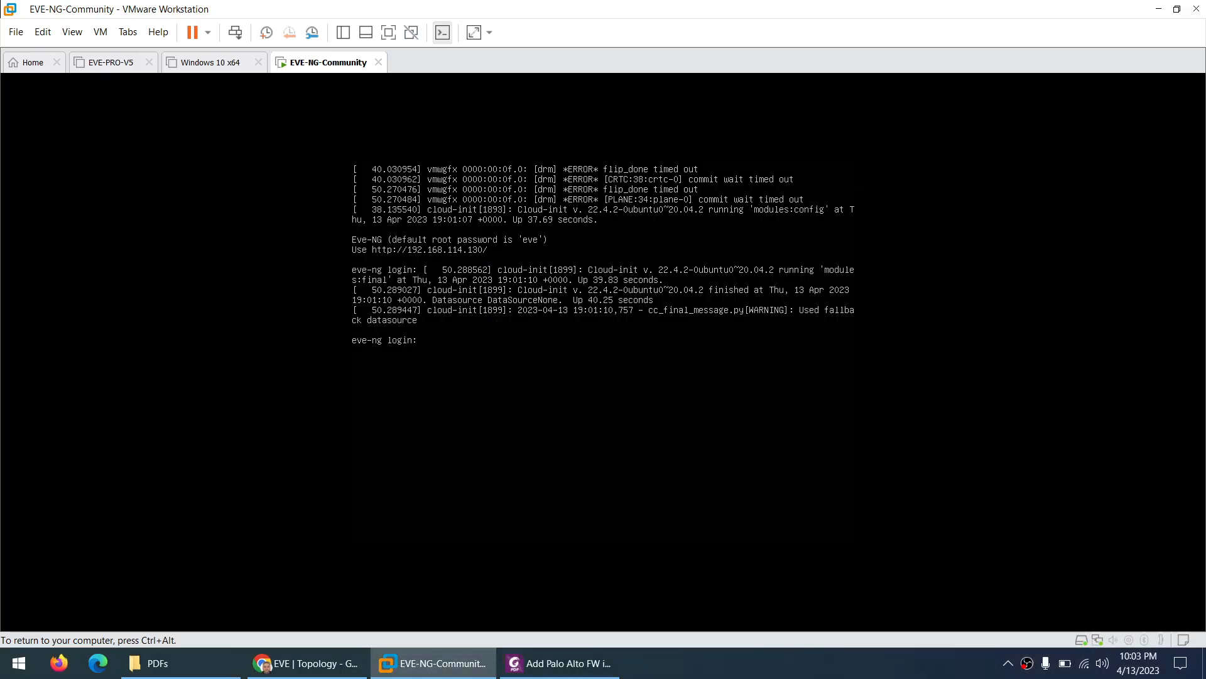
pyautogui.write('root')
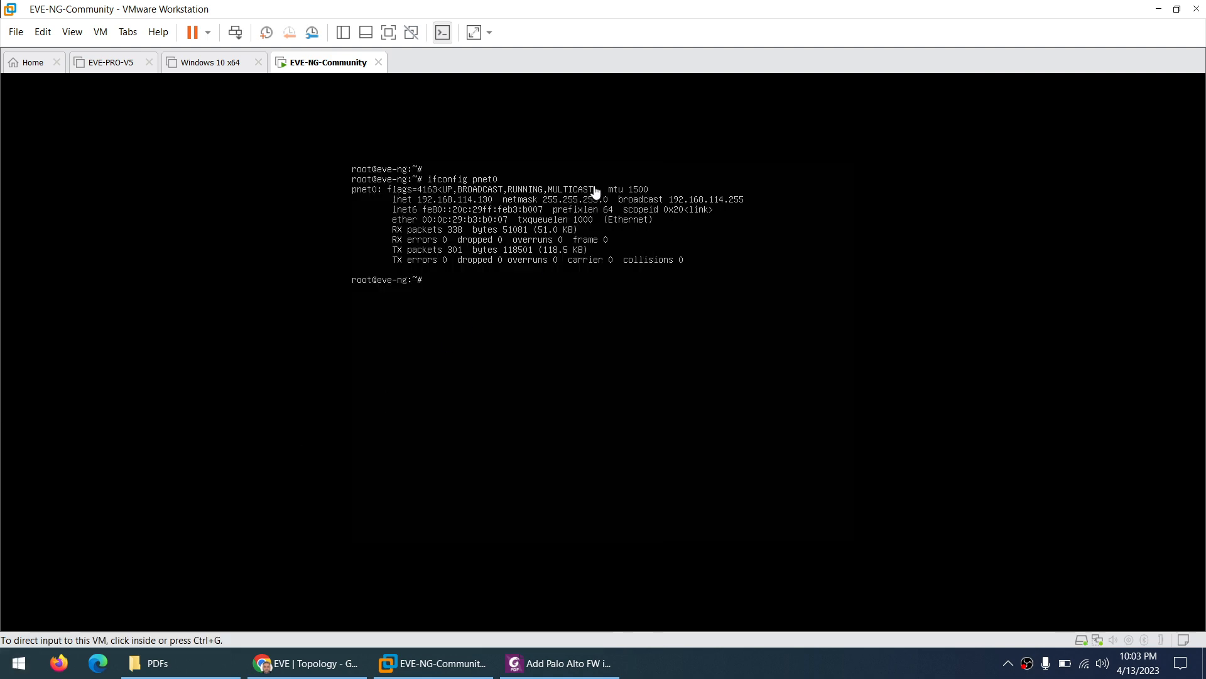
pyautogui.click(684, 663)
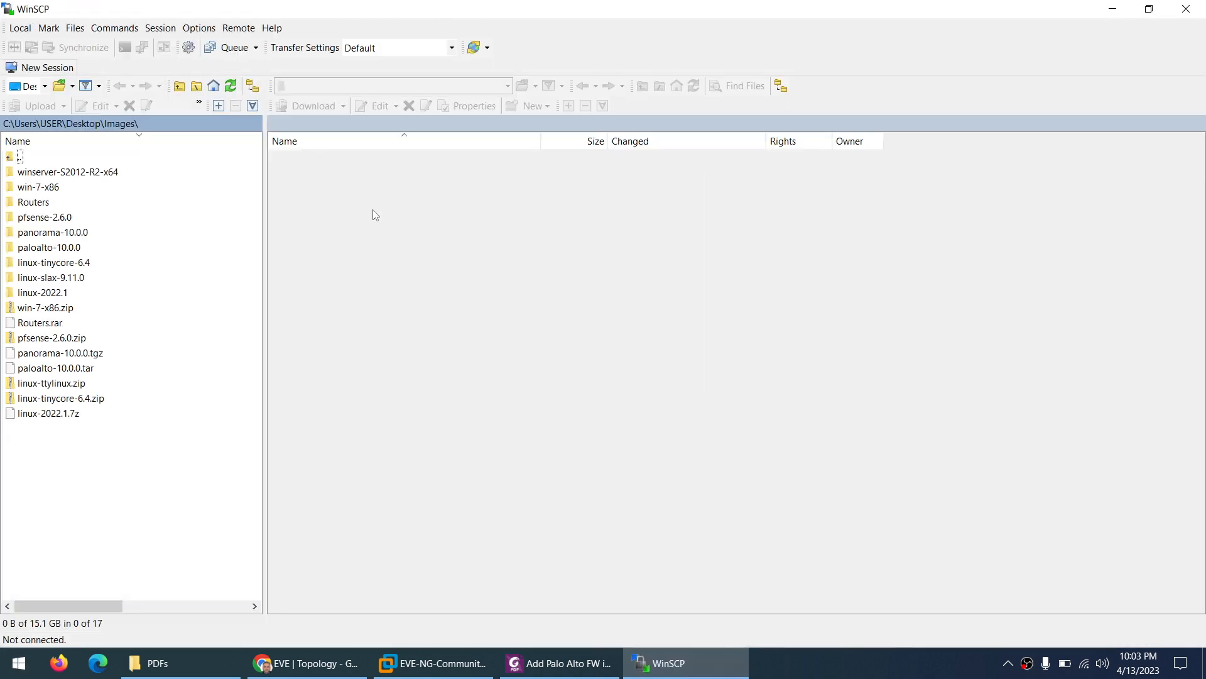
pyautogui.click(39, 67)
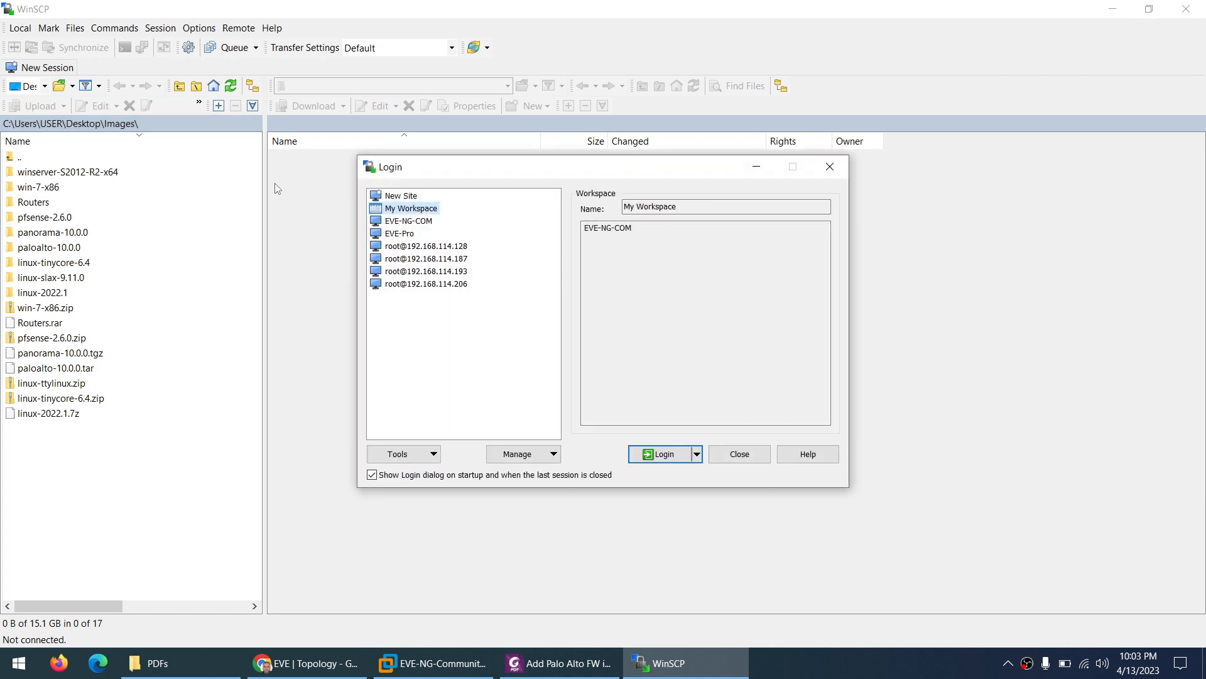
pyautogui.click(400, 196)
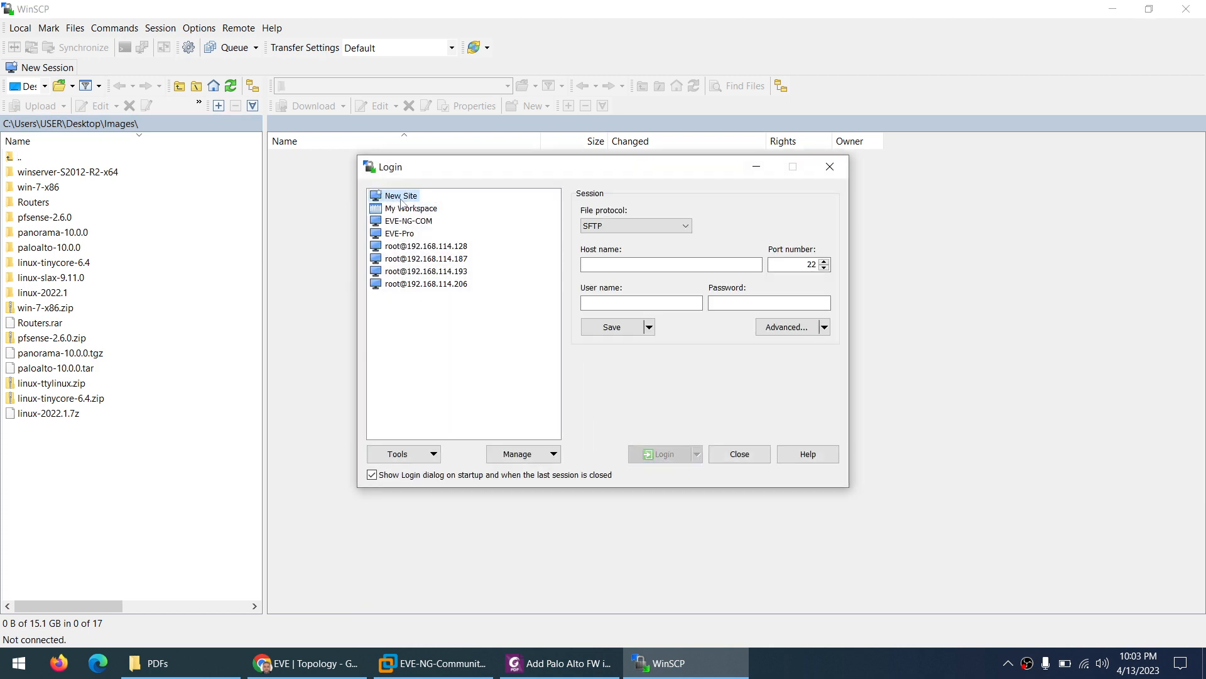
pyautogui.write('1')
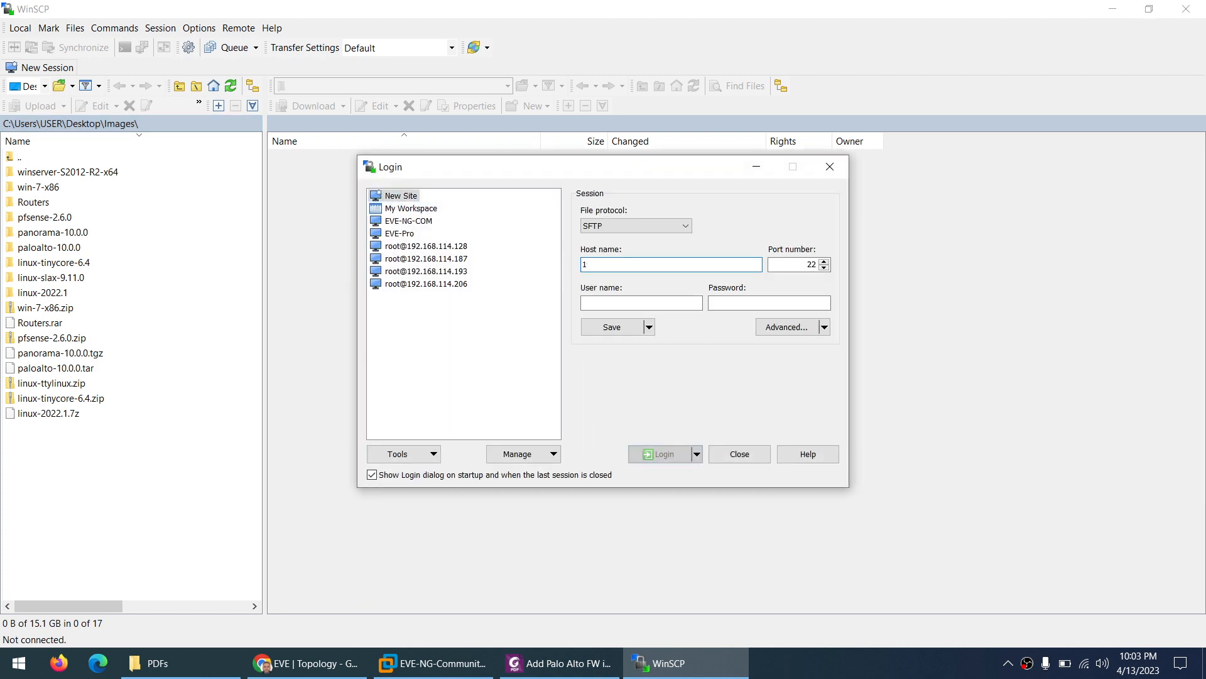
pyautogui.write('92.168.114.130')
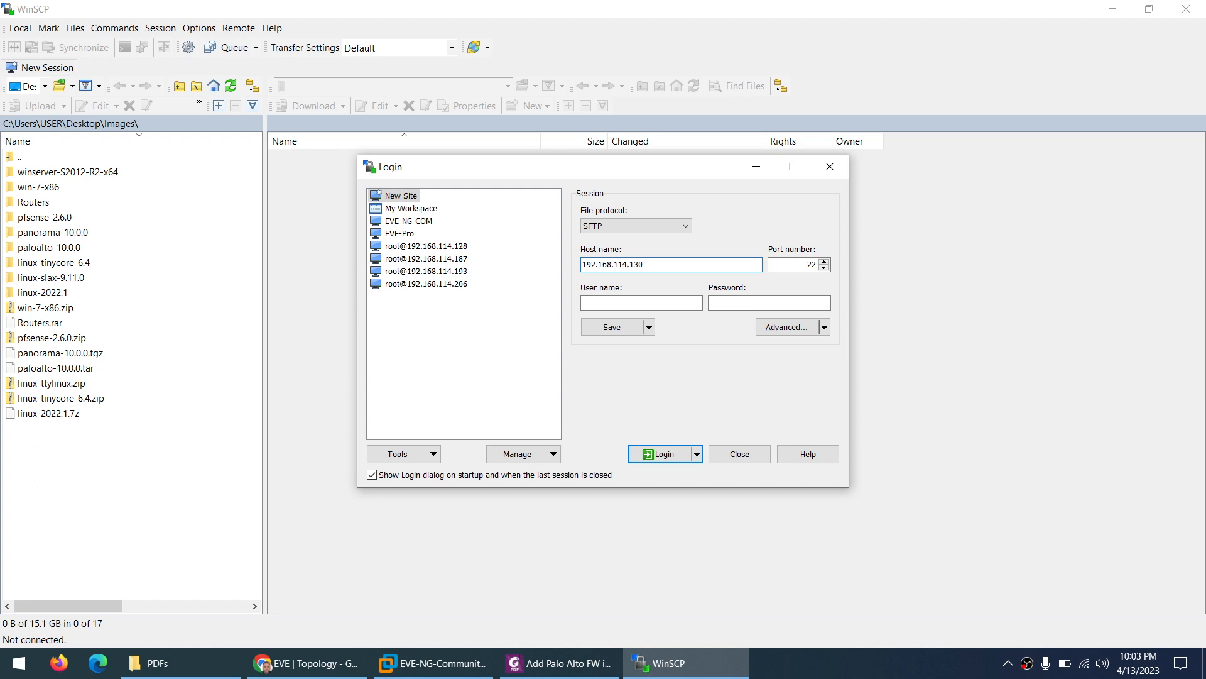
pyautogui.write('root')
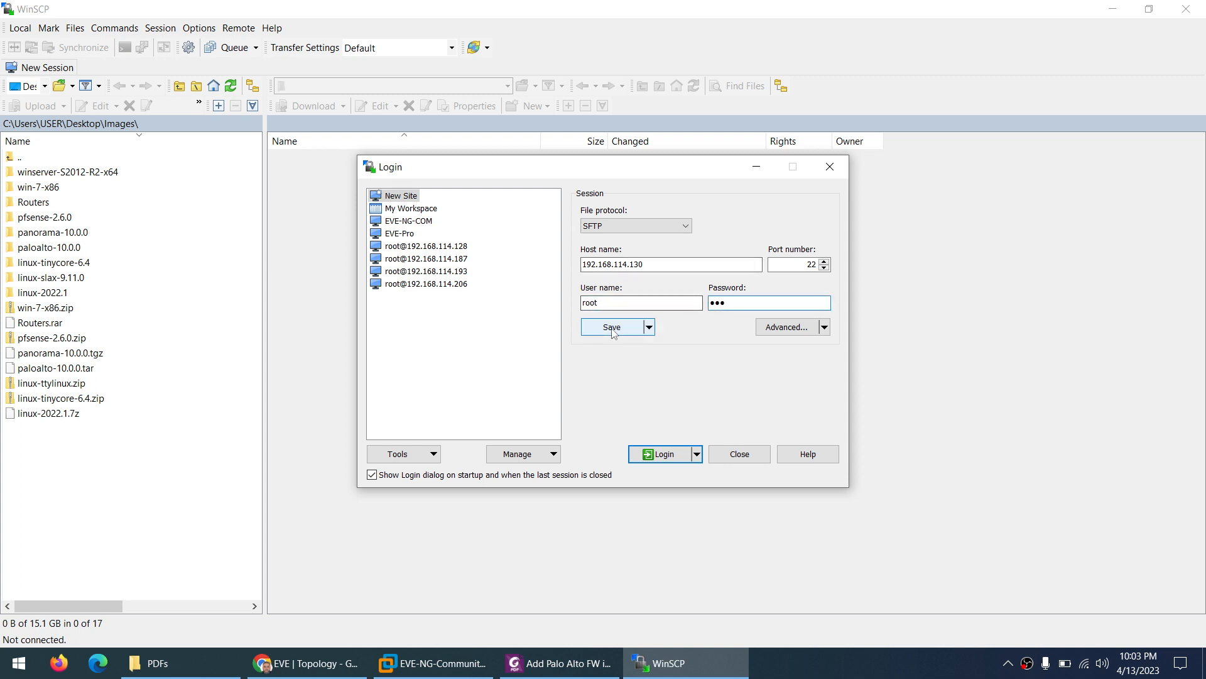
# Step: Save the site as EVE-NG-Community-Edi with its password stored and log in to it
pyautogui.click(613, 326)
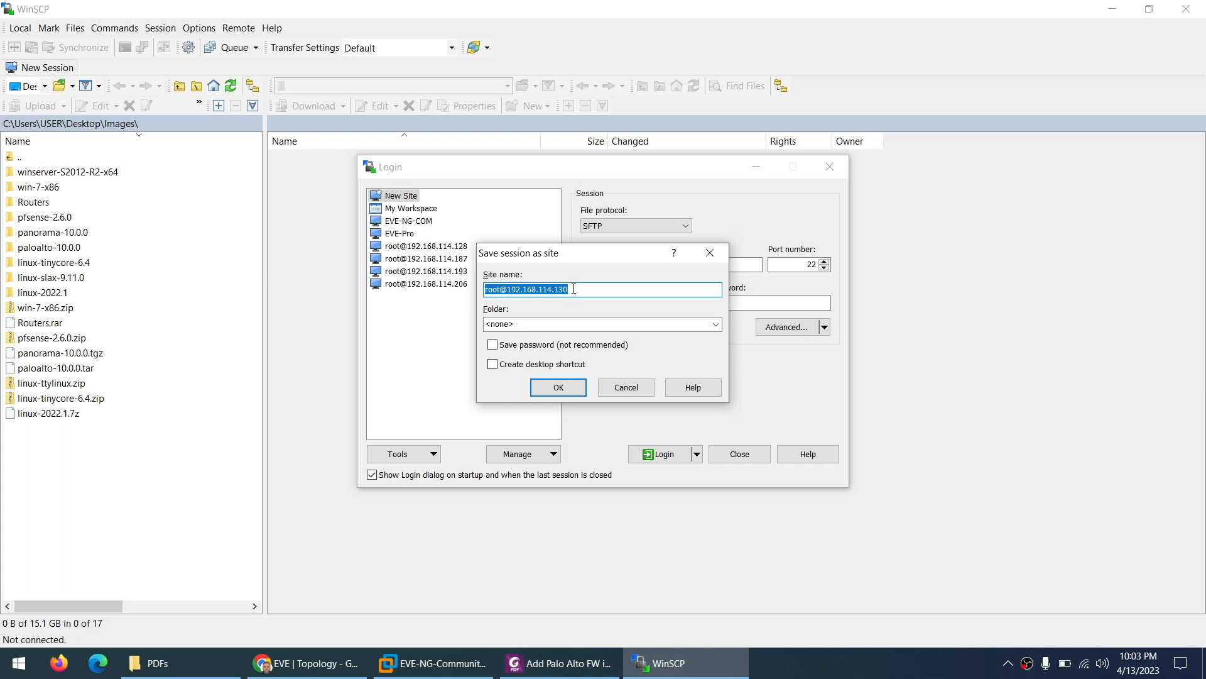
pyautogui.write('EVE-NG-Communi')
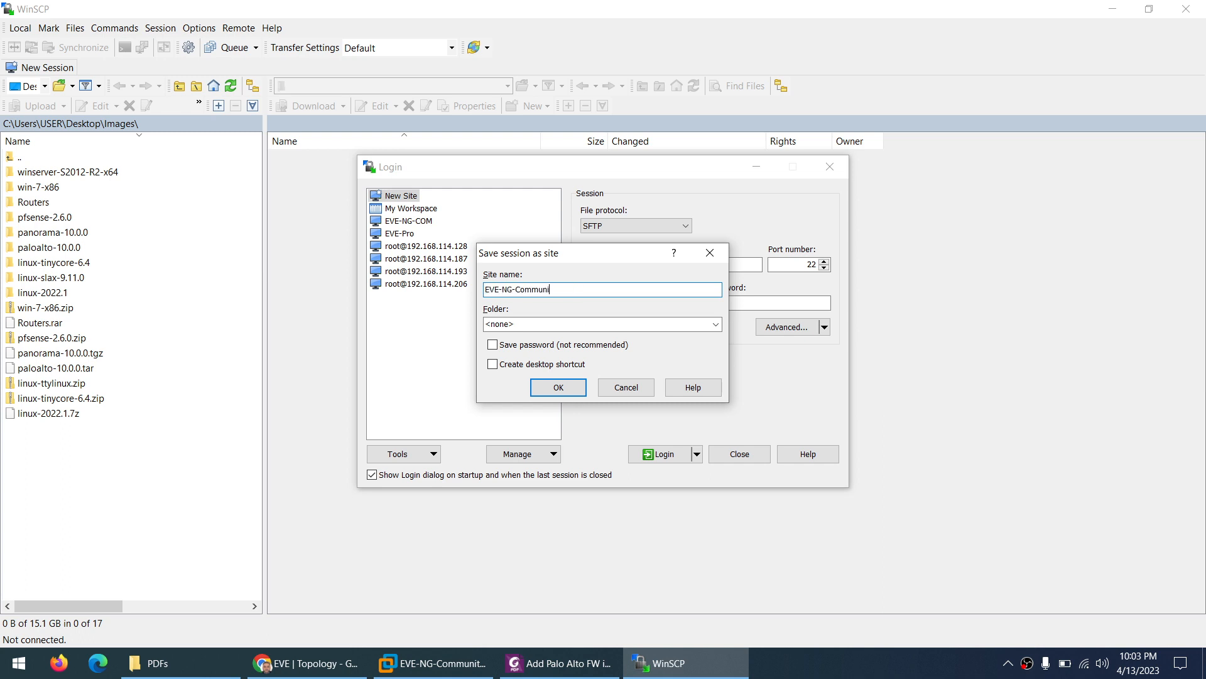
pyautogui.write('ty-Edi')
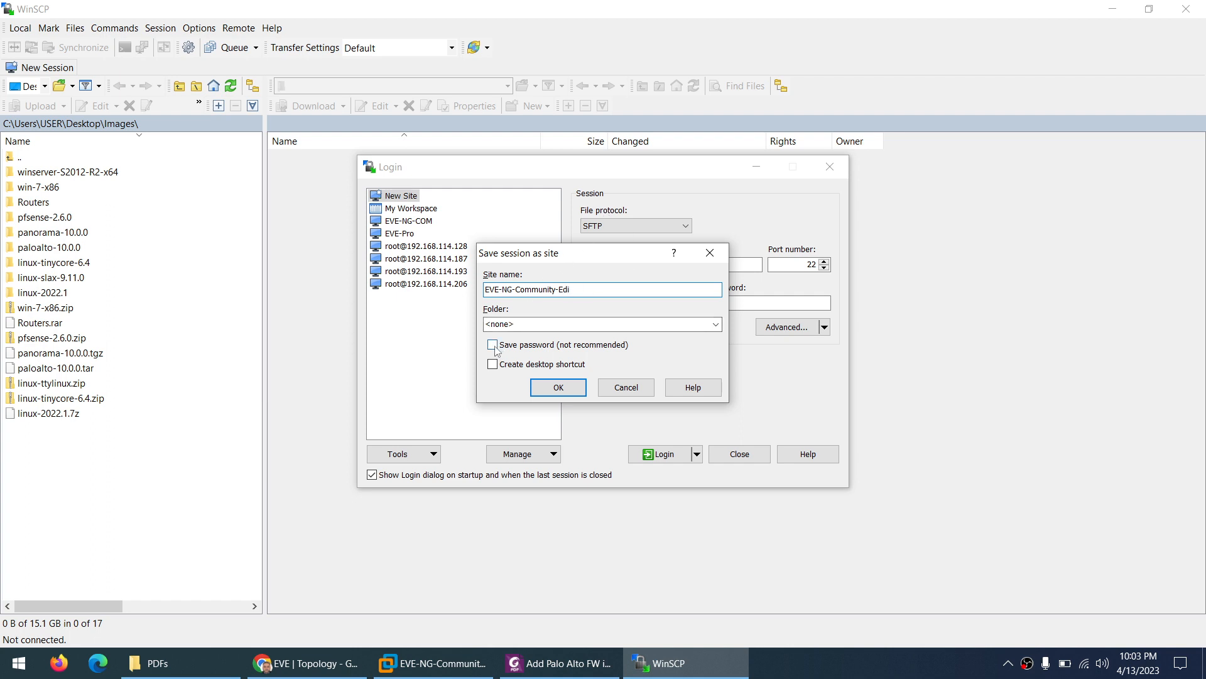
pyautogui.click(492, 344)
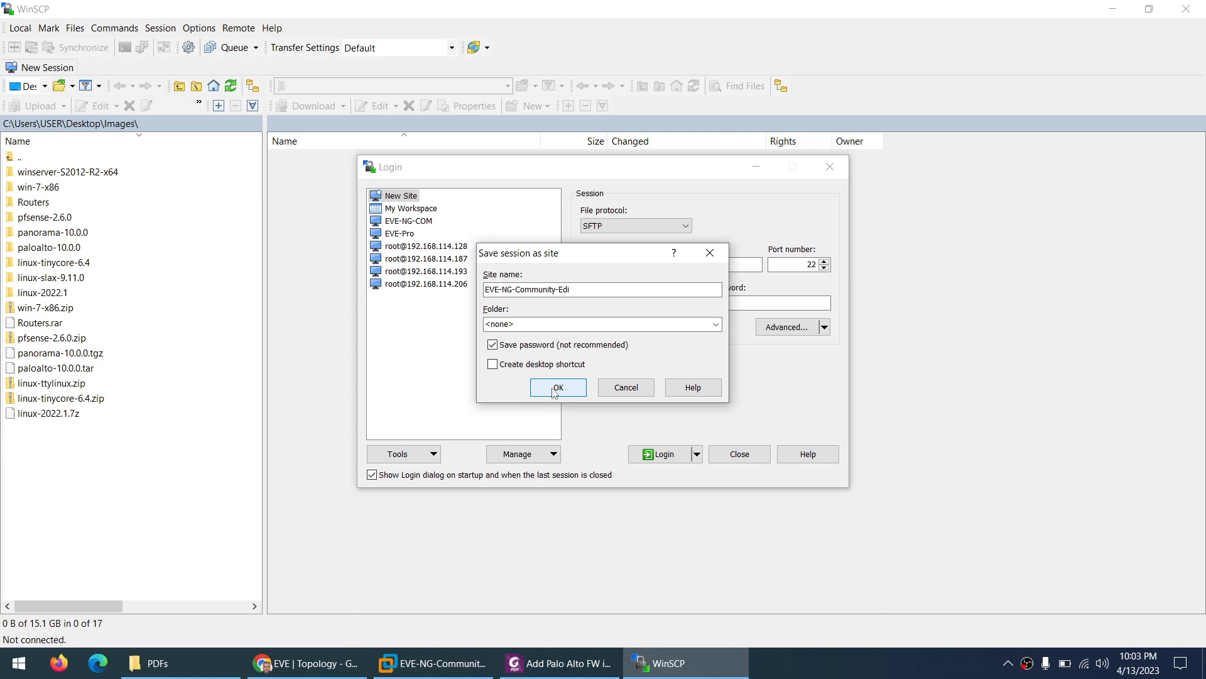
pyautogui.click(558, 388)
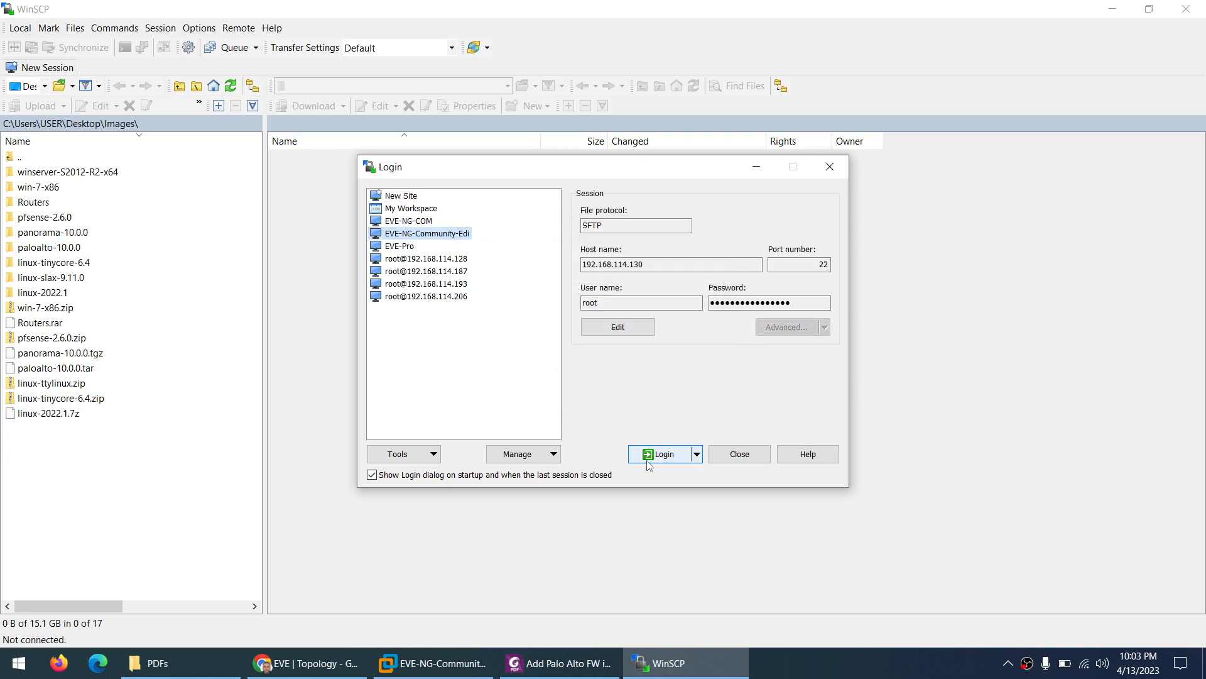
pyautogui.click(661, 454)
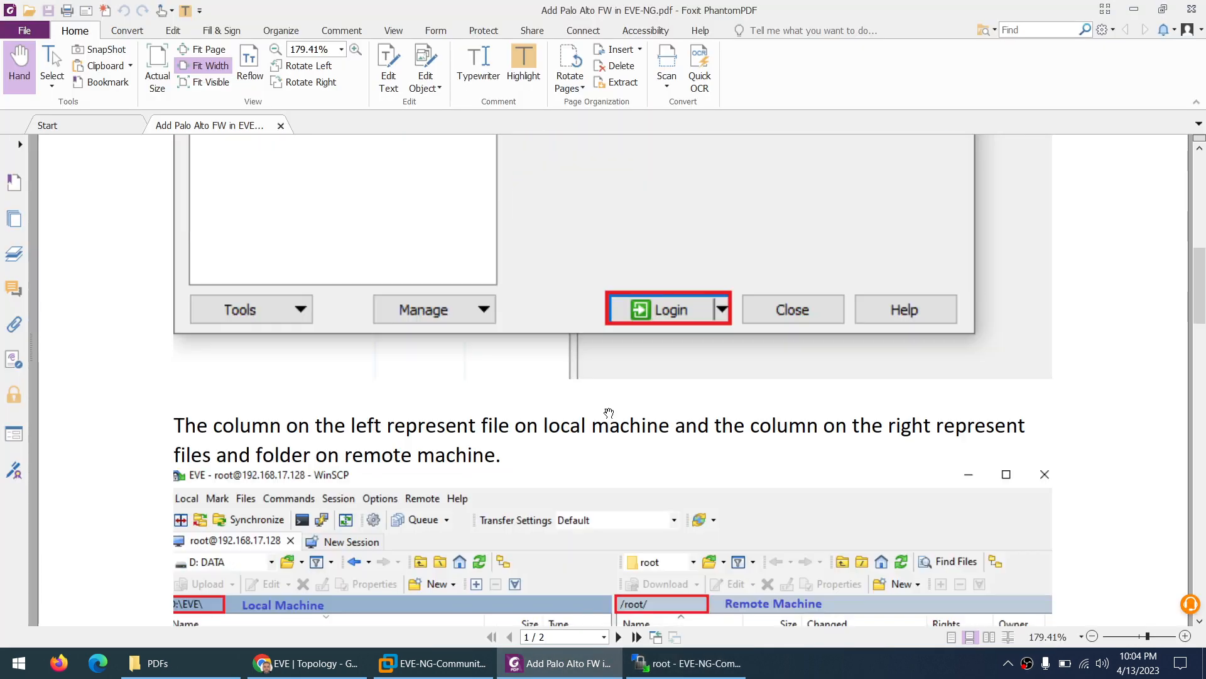
# Step: Read the guide's opt/unetlab/addons/qemu path step and return to the connected WinSCP session
pyautogui.scroll(-3)
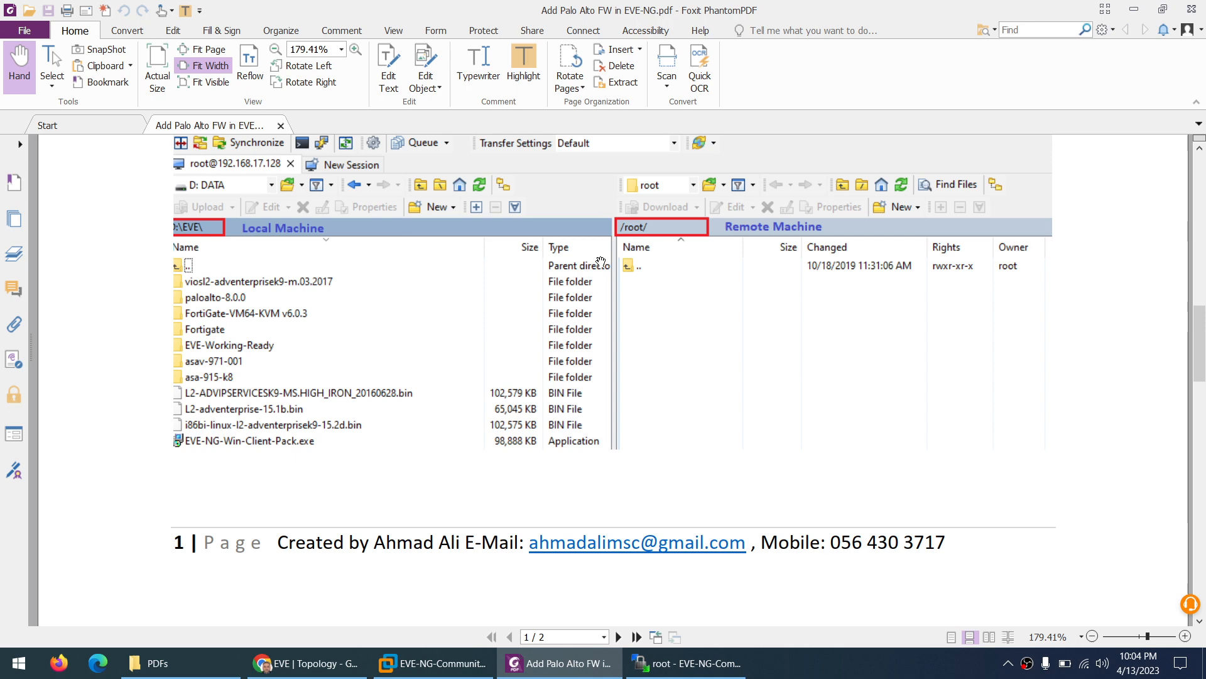
pyautogui.click(617, 636)
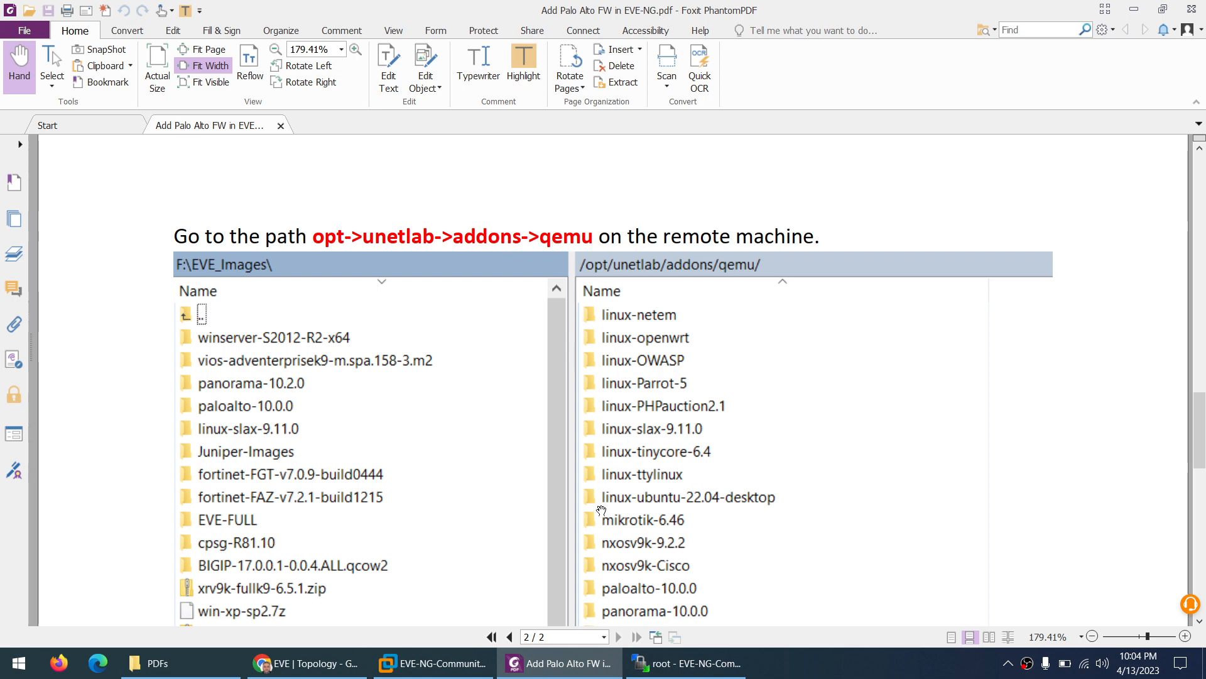
pyautogui.click(685, 662)
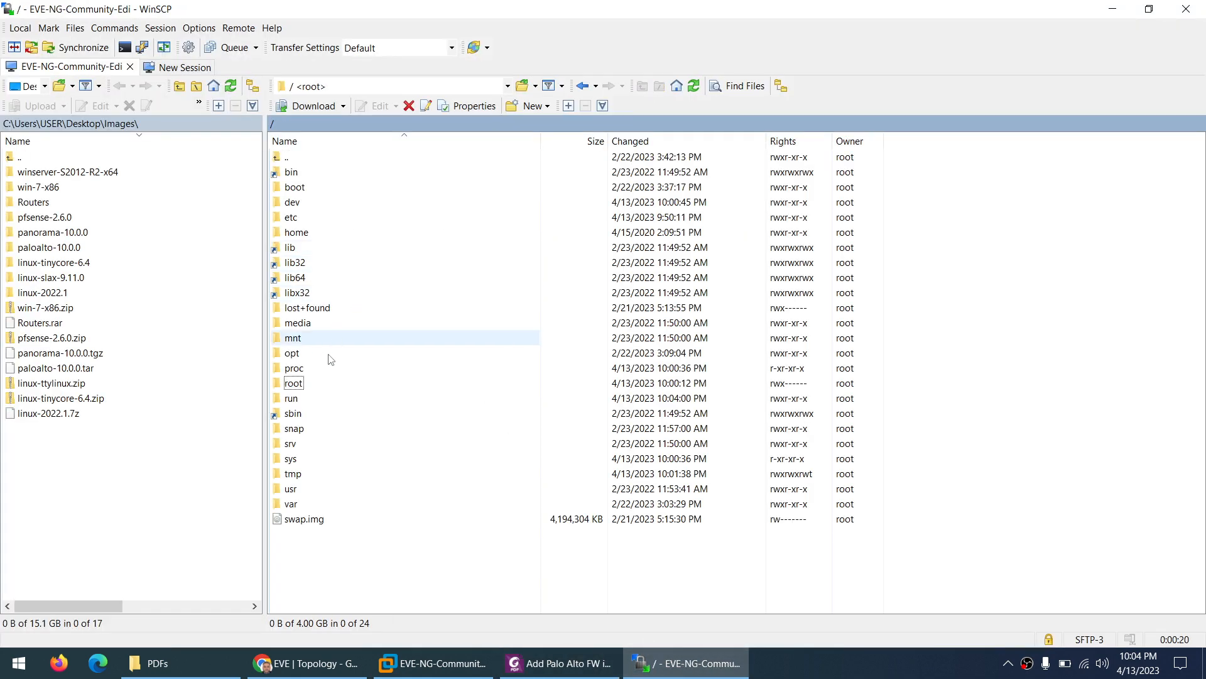
# Step: Browse the remote side into /opt/unetlab/addons/qemu on the EVE-NG server
pyautogui.doubleClick(292, 352)
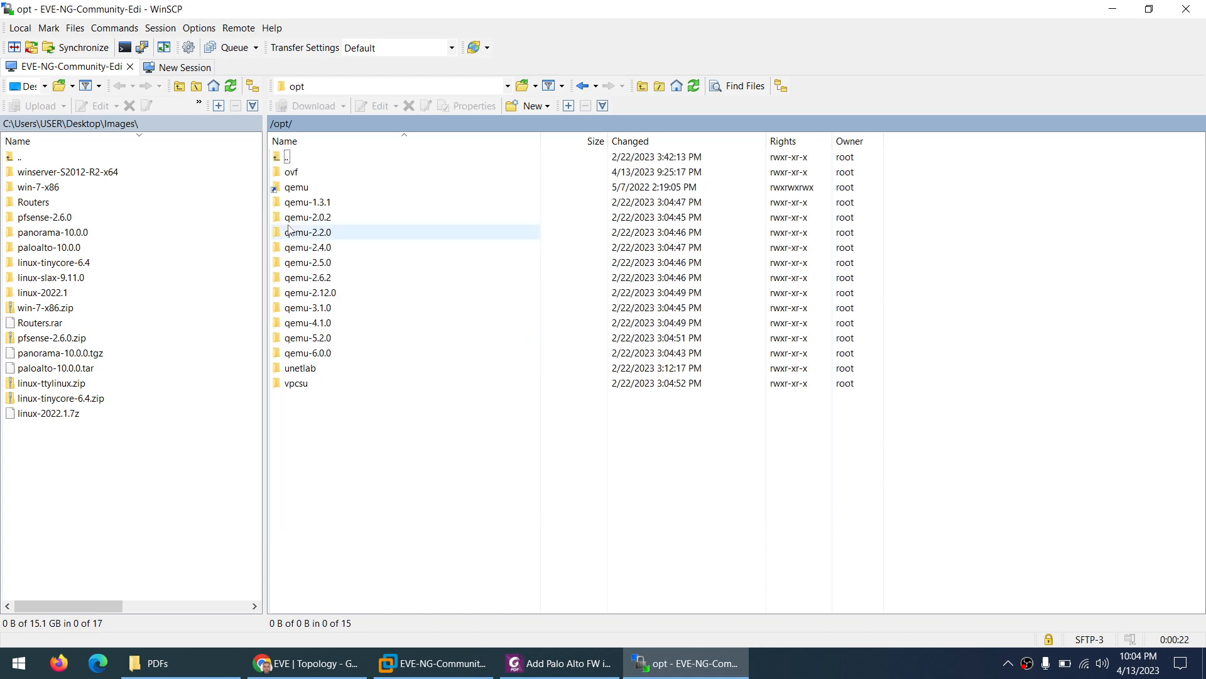
pyautogui.doubleClick(301, 366)
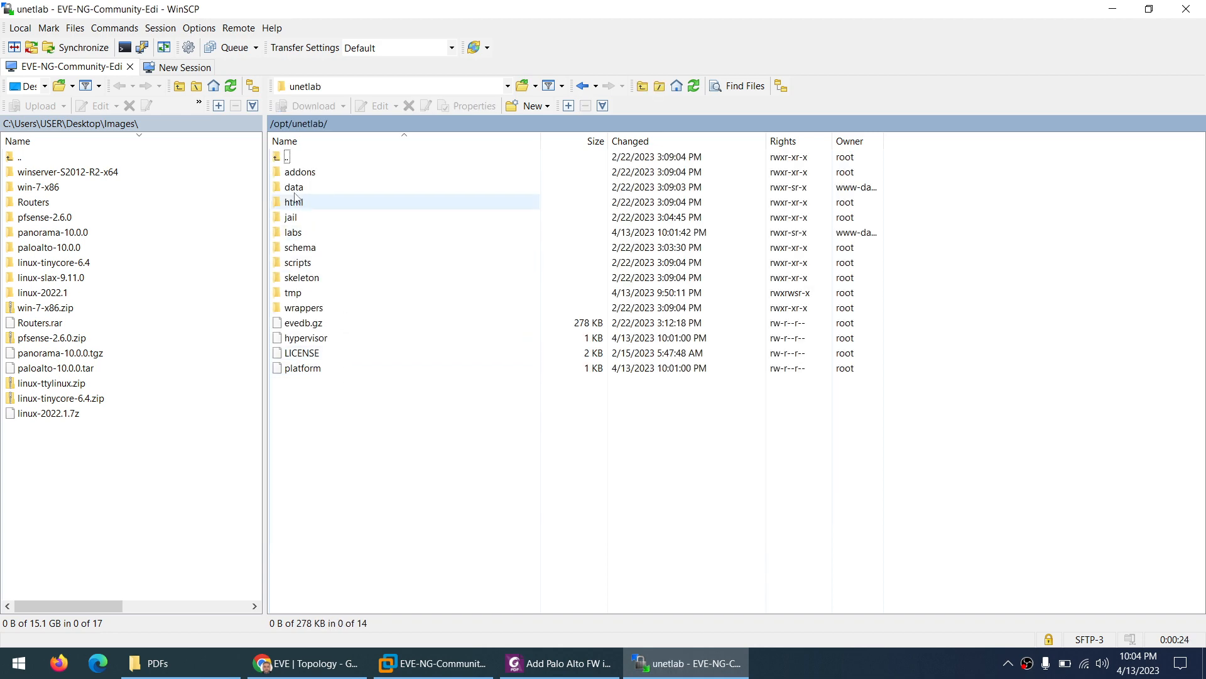
pyautogui.doubleClick(301, 171)
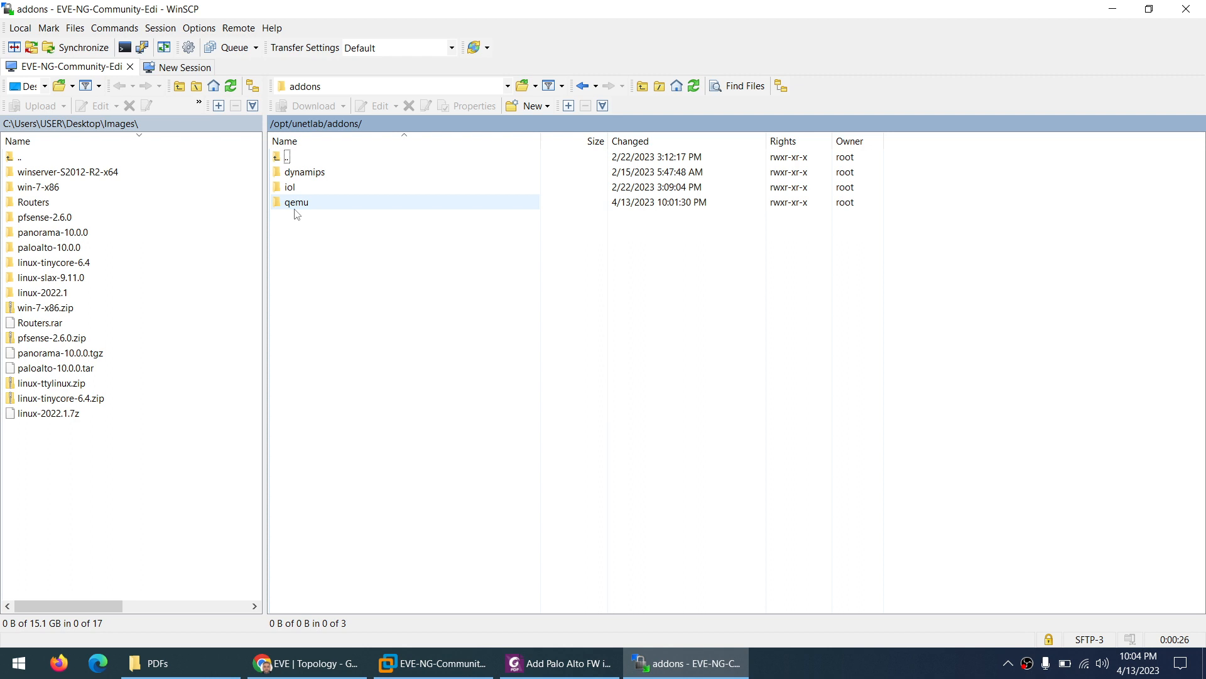
pyautogui.doubleClick(296, 202)
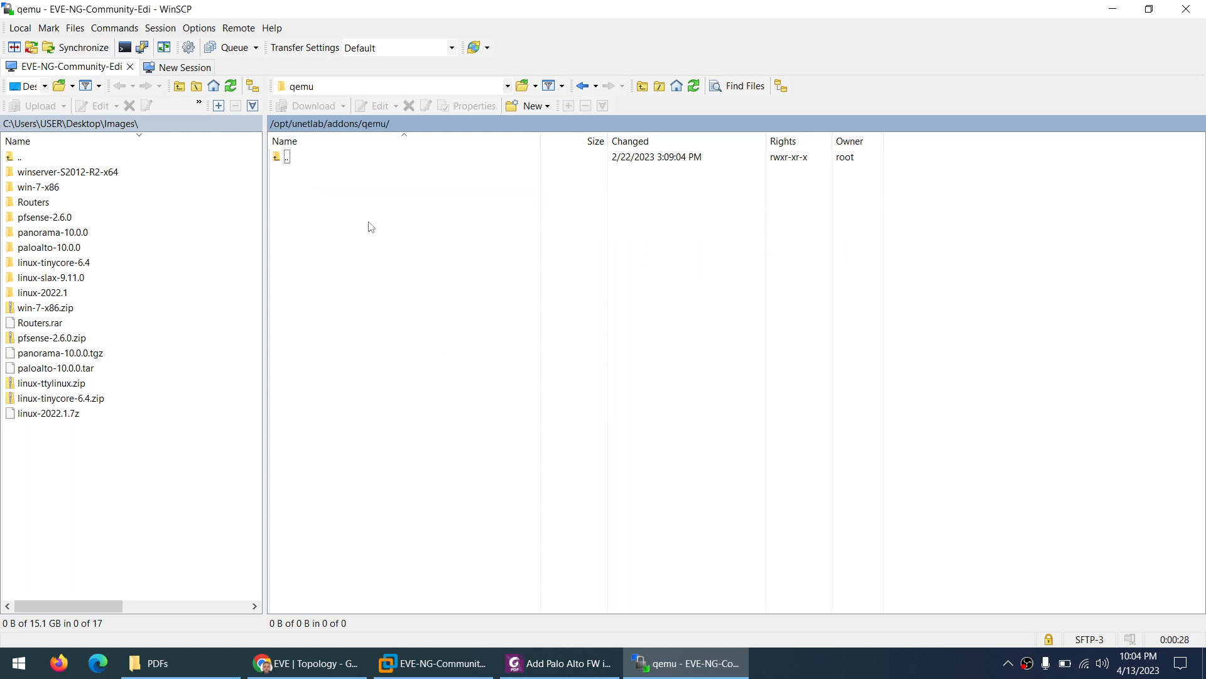
pyautogui.moveTo(524, 629)
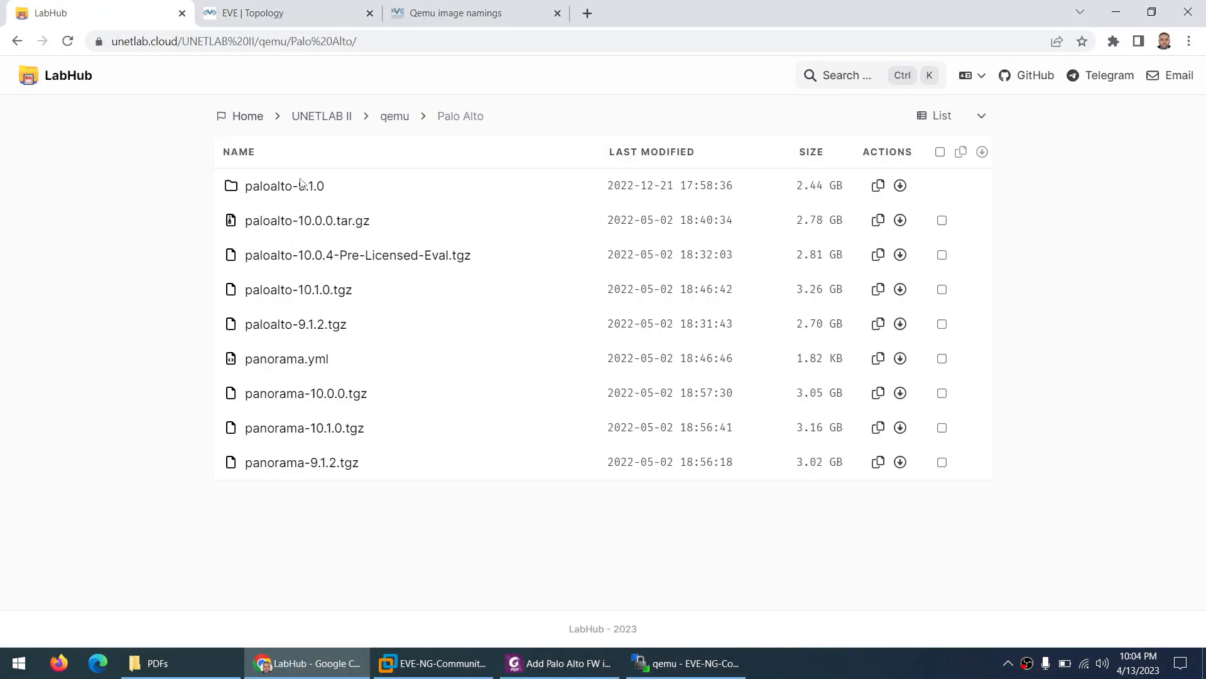
pyautogui.moveTo(307, 220)
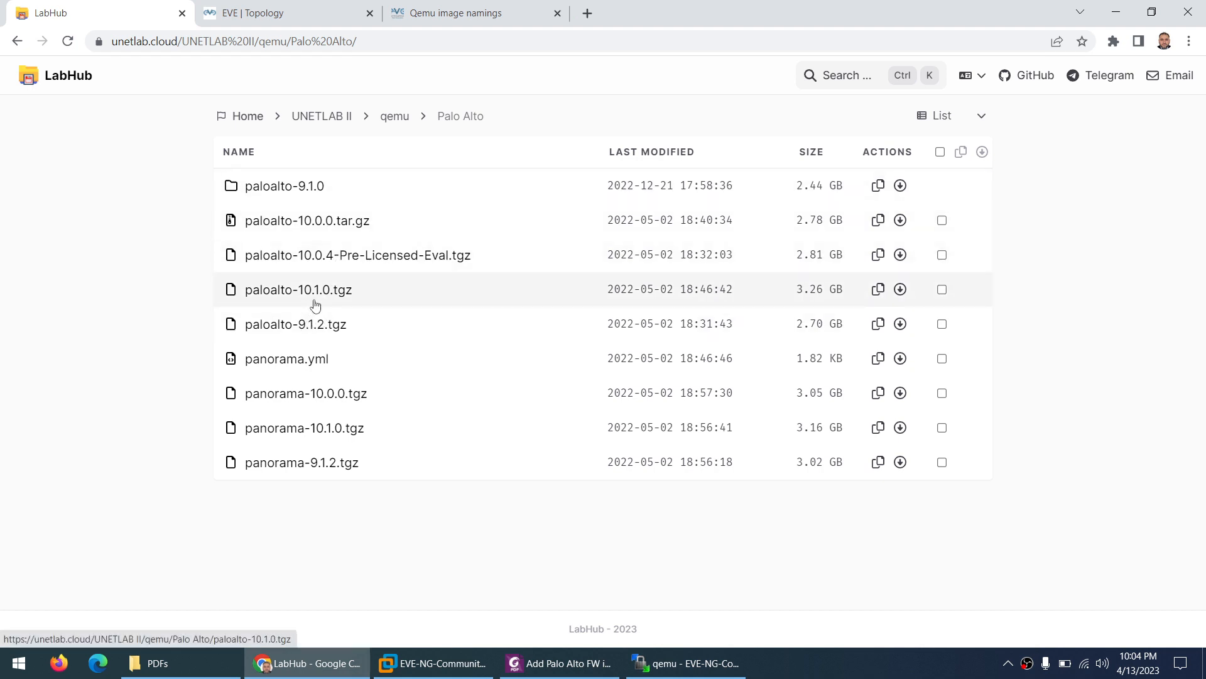
pyautogui.moveTo(466, 388)
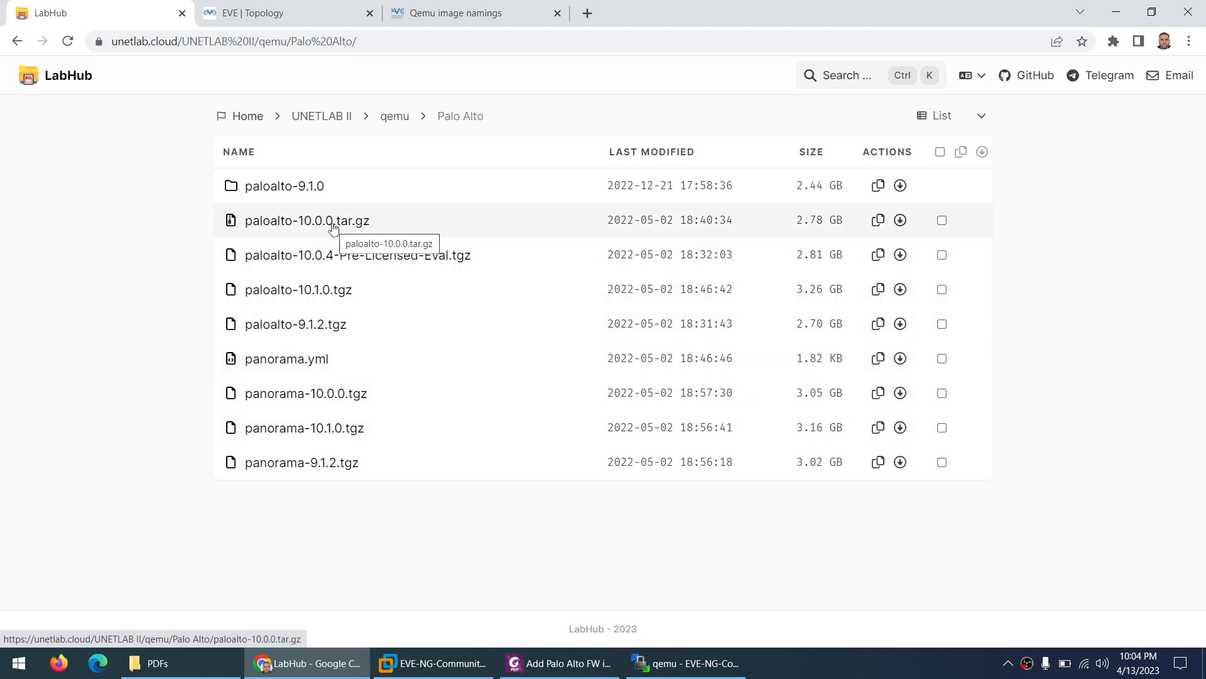
pyautogui.moveTo(899, 220)
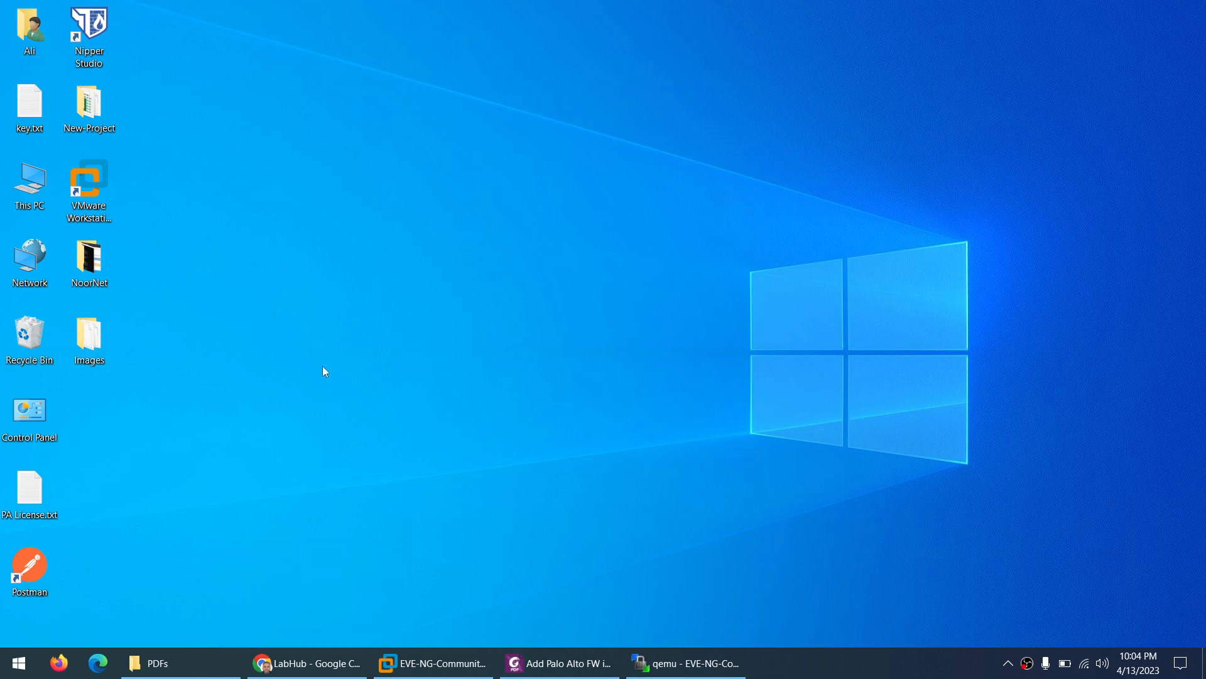
# Step: Extract paloalto-10.0.0.tar in the desktop Images folder into a paloalto-10.0.0 folder with 7-Zip
pyautogui.doubleClick(88, 336)
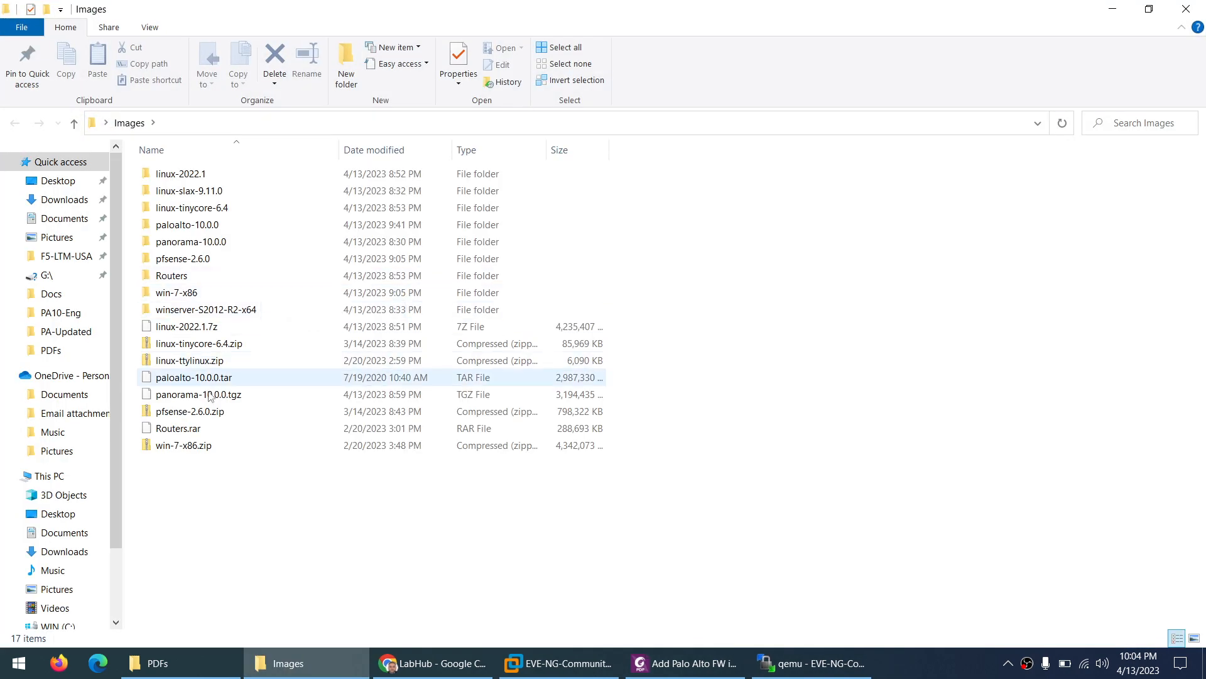
pyautogui.click(193, 377)
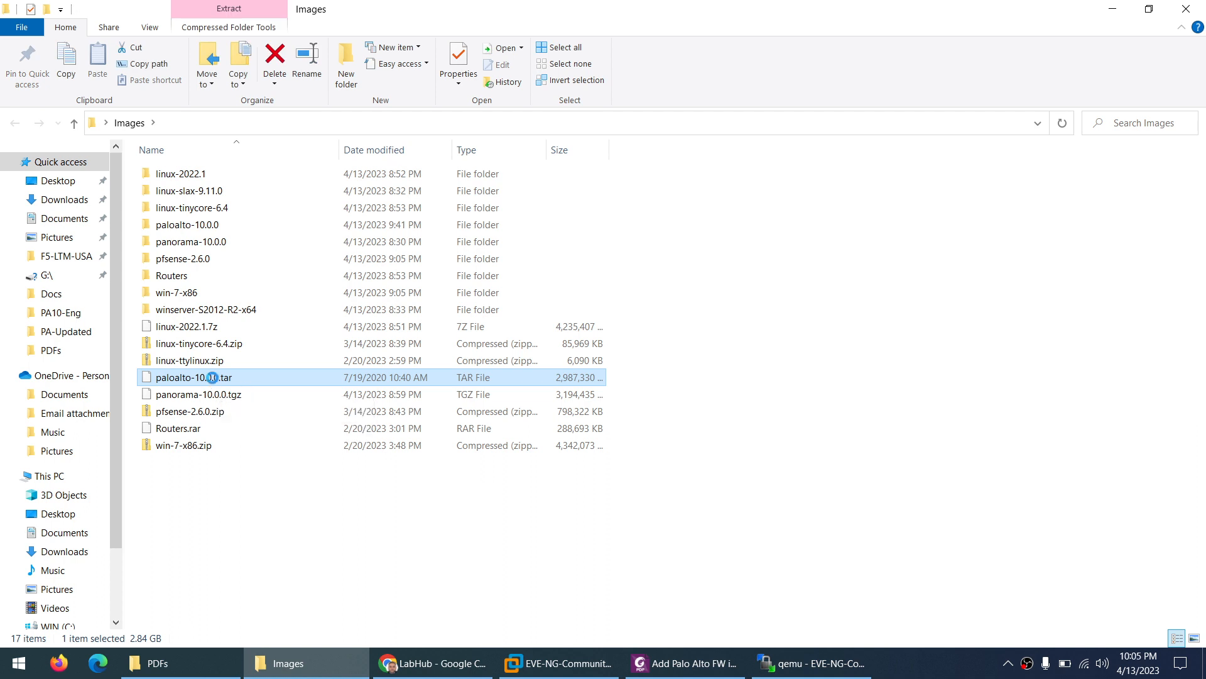
pyautogui.rightClick(216, 377)
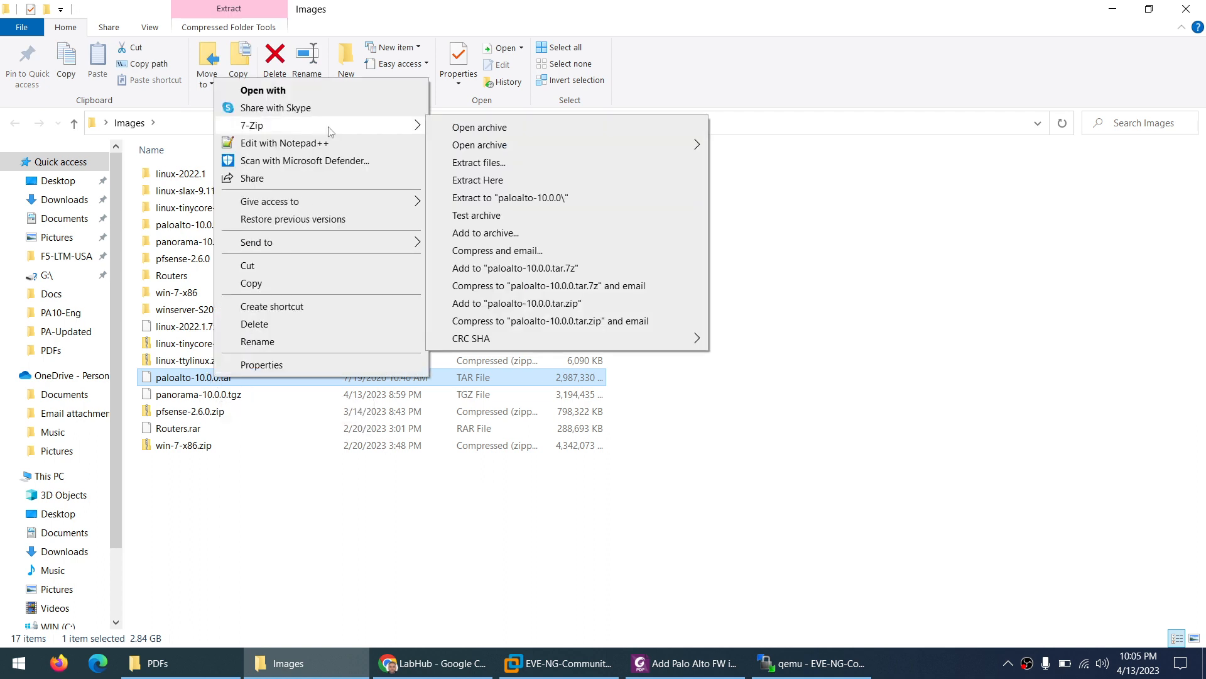
pyautogui.moveTo(497, 165)
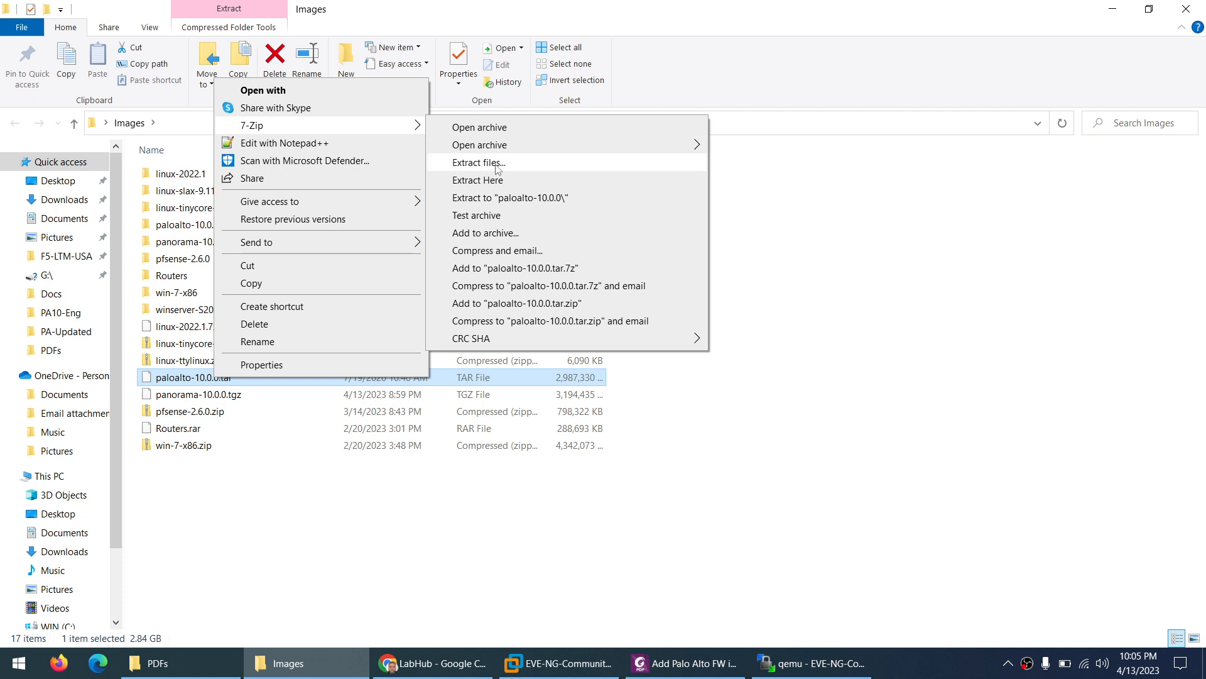
pyautogui.moveTo(534, 201)
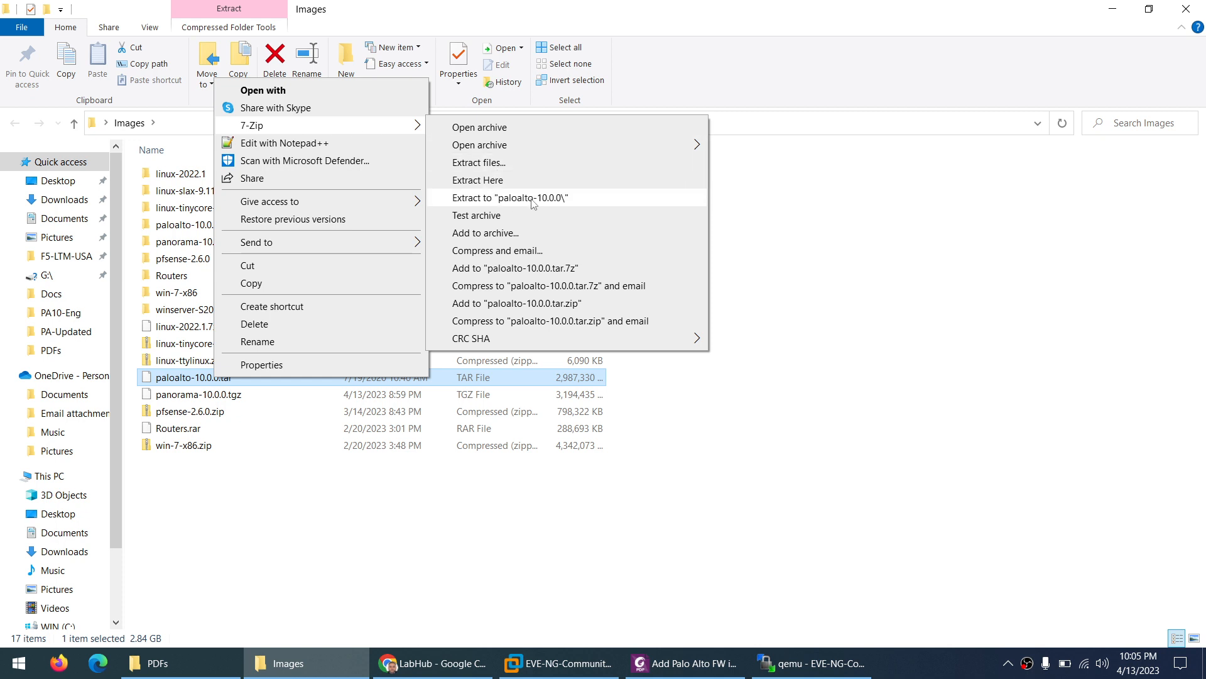
pyautogui.click(510, 197)
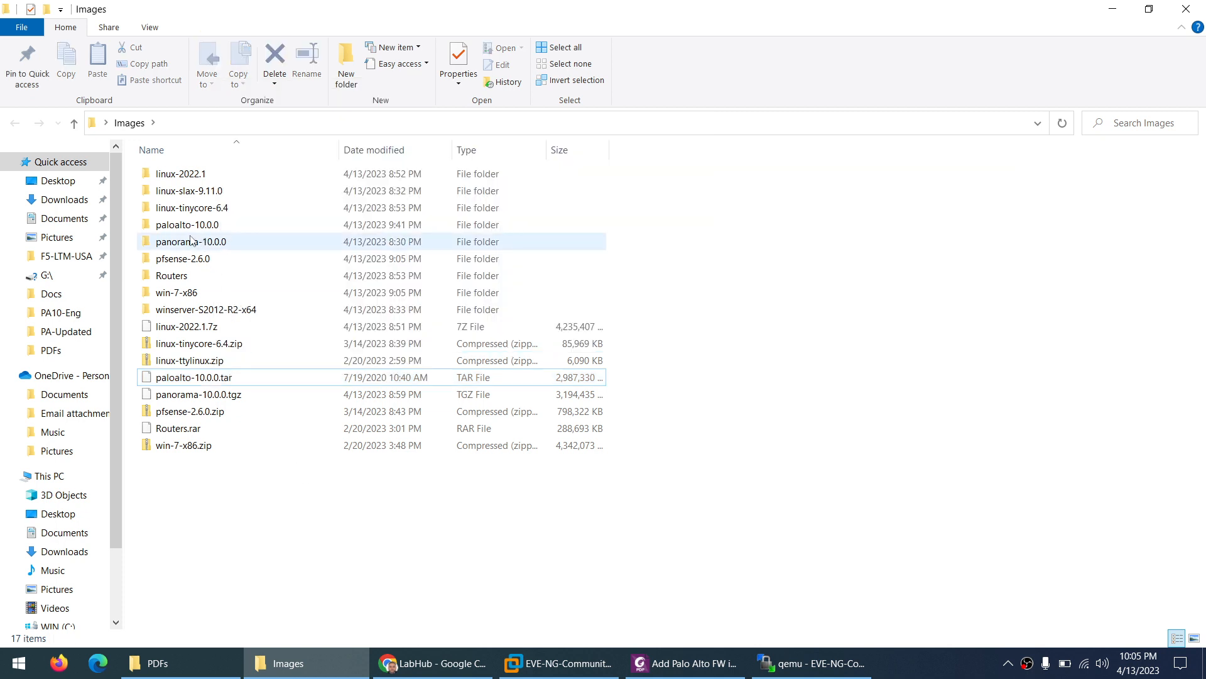
pyautogui.click(186, 224)
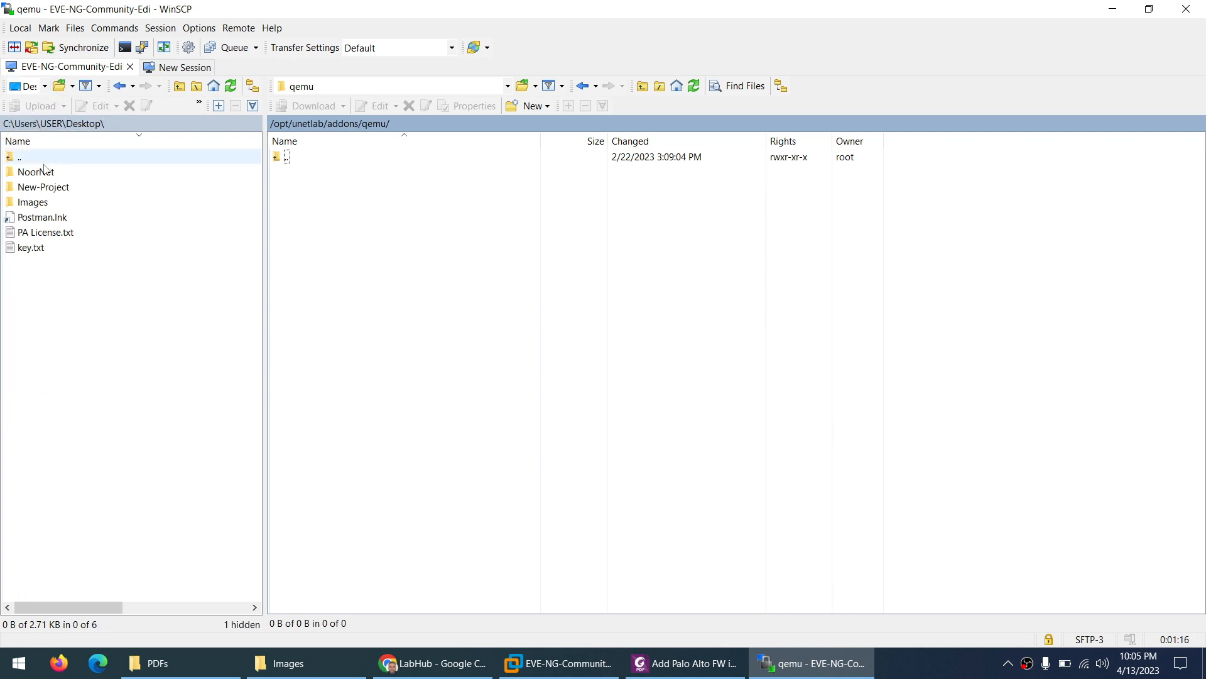
# Step: Browse WinSCP's local panel into the Desktop Images folder beside the remote qemu folder
pyautogui.doubleClick(33, 202)
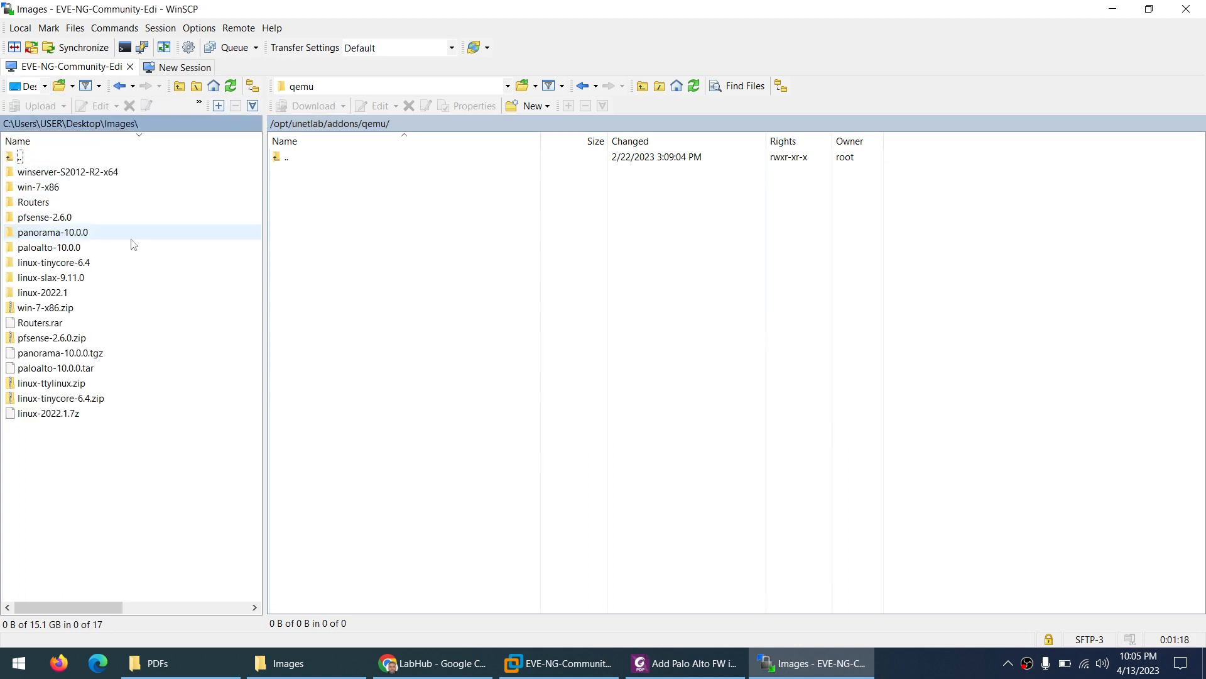
pyautogui.click(49, 247)
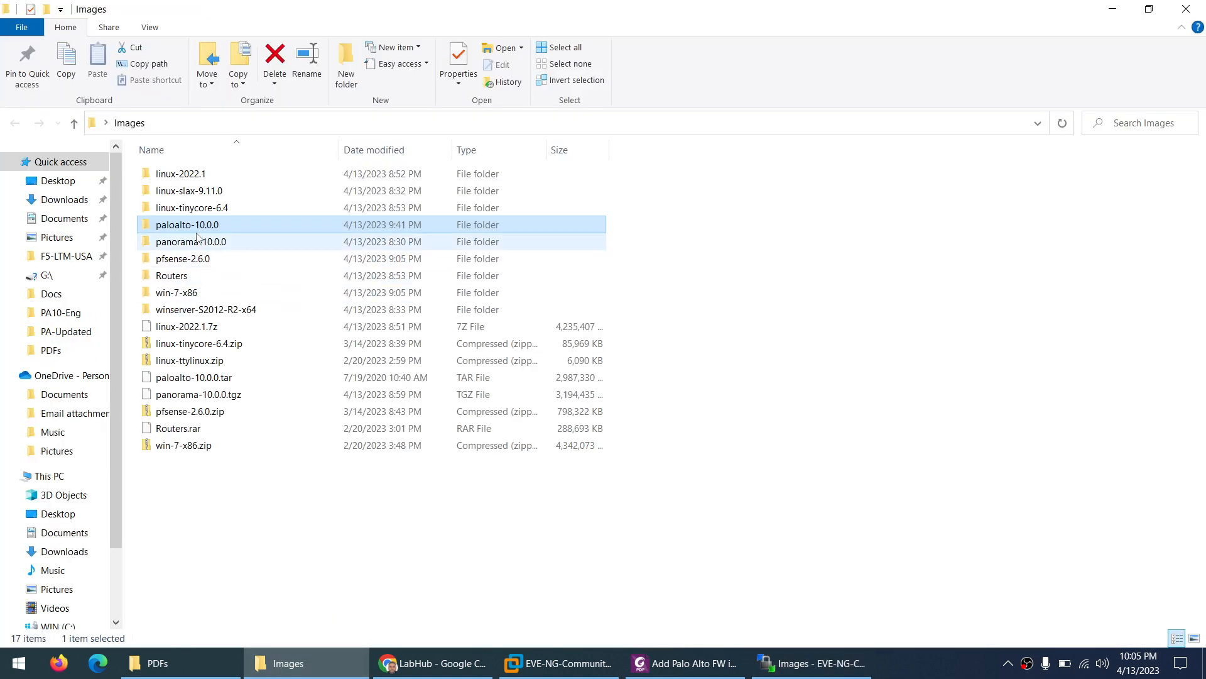
pyautogui.moveTo(188, 224)
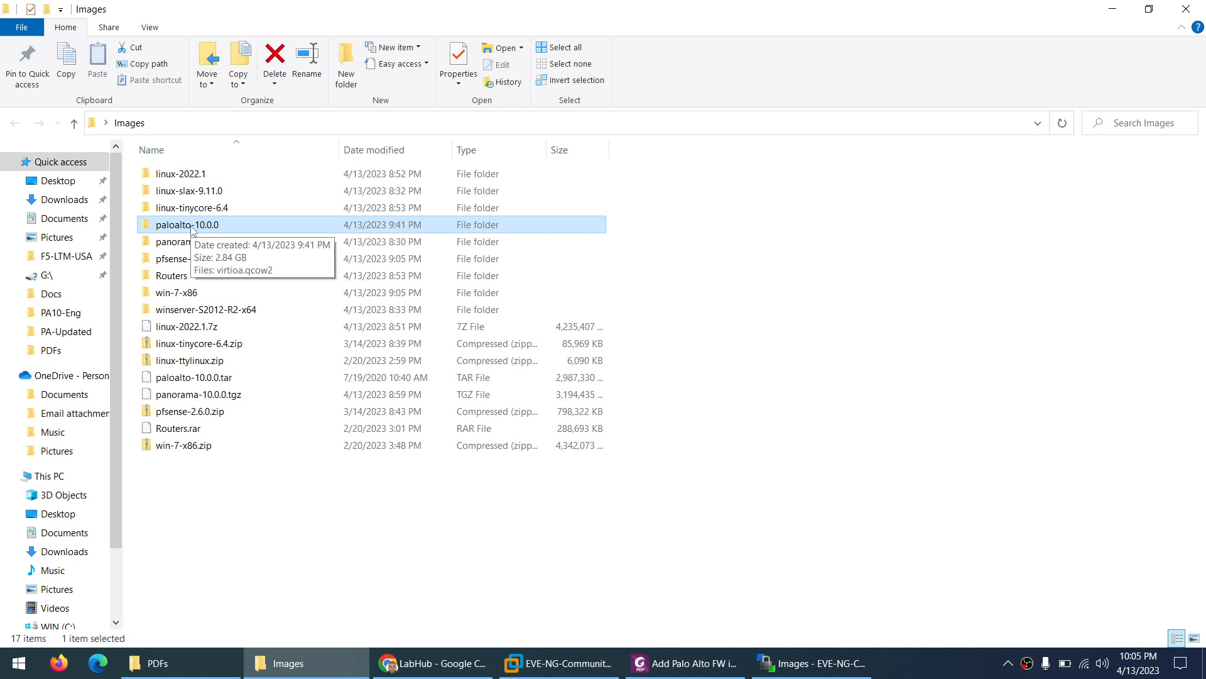
pyautogui.doubleClick(188, 223)
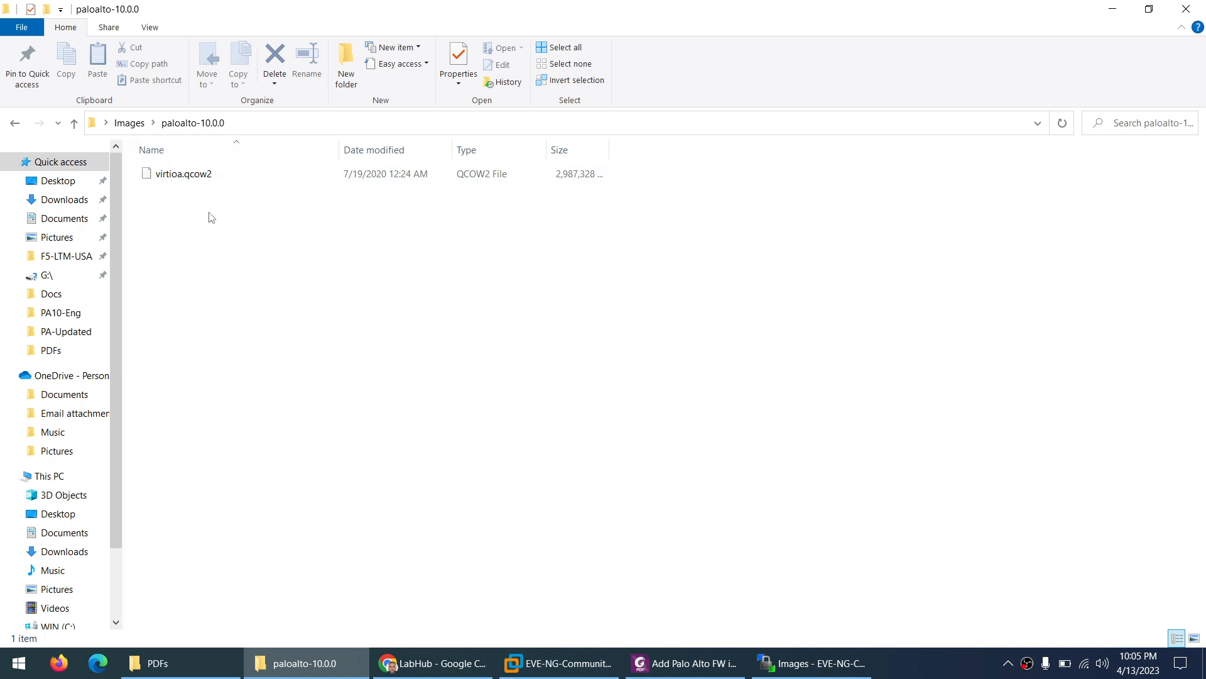
pyautogui.moveTo(182, 173)
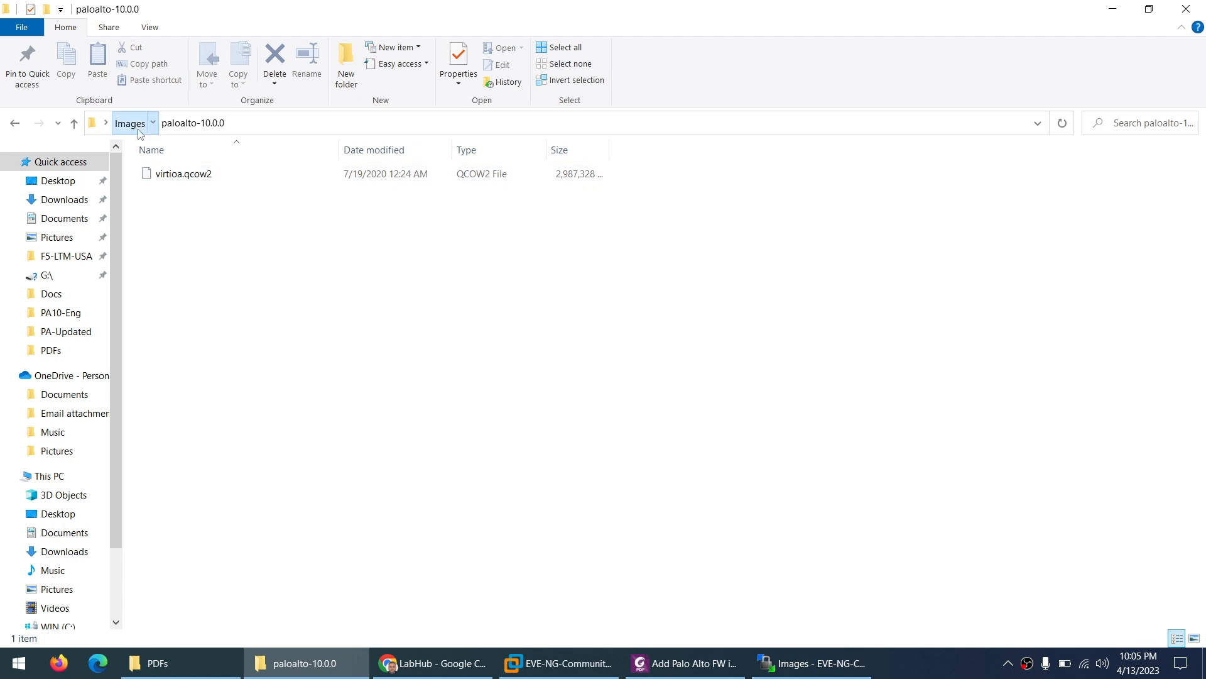
pyautogui.click(130, 123)
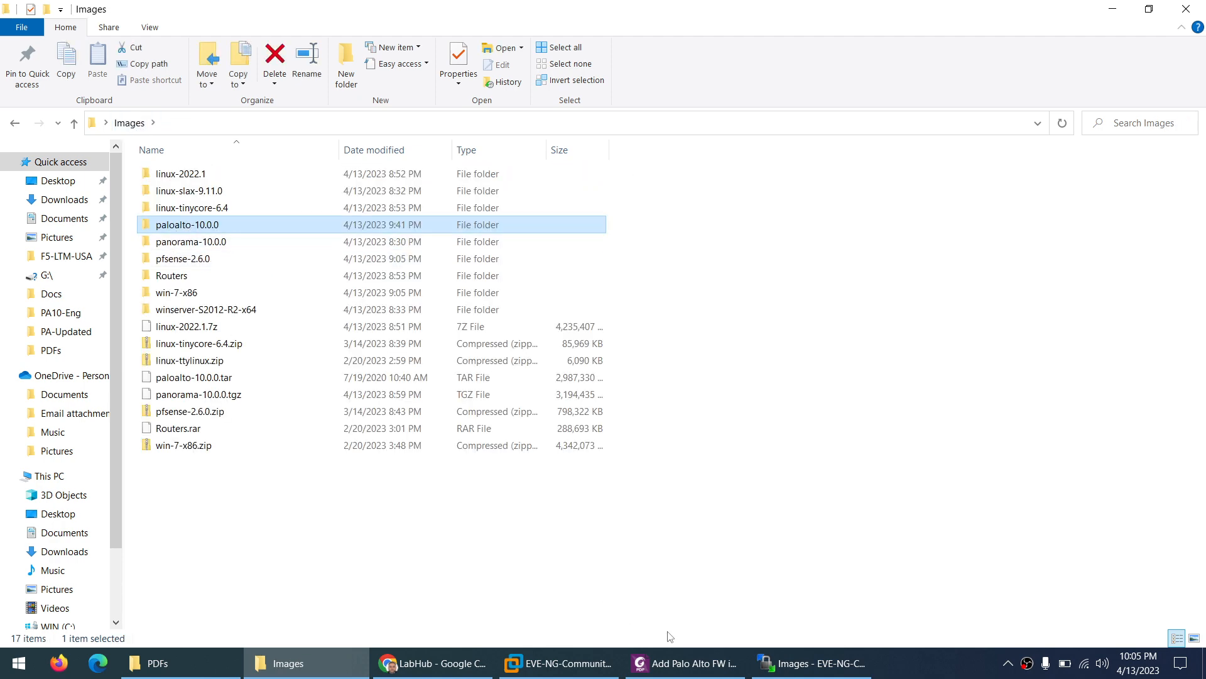
# Step: Start uploading the paloalto-10.0.0 folder with virtioa.qcow2 into /opt/unetlab/addons/qemu
pyautogui.click(810, 663)
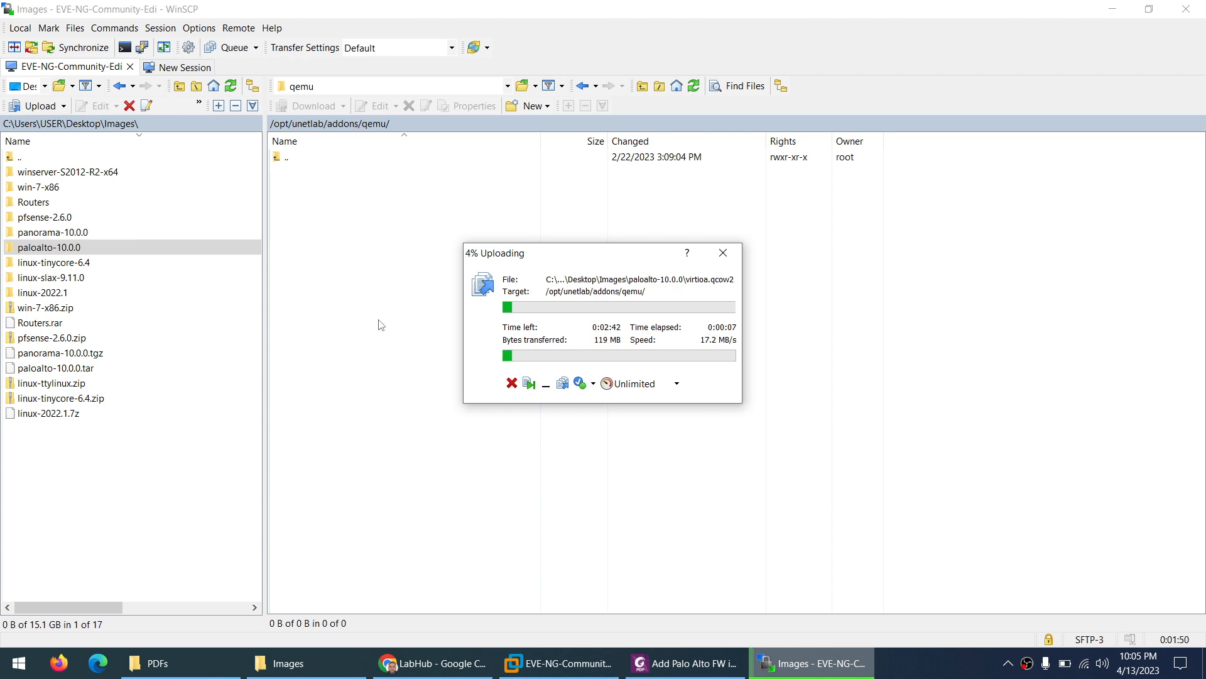
pyautogui.click(289, 662)
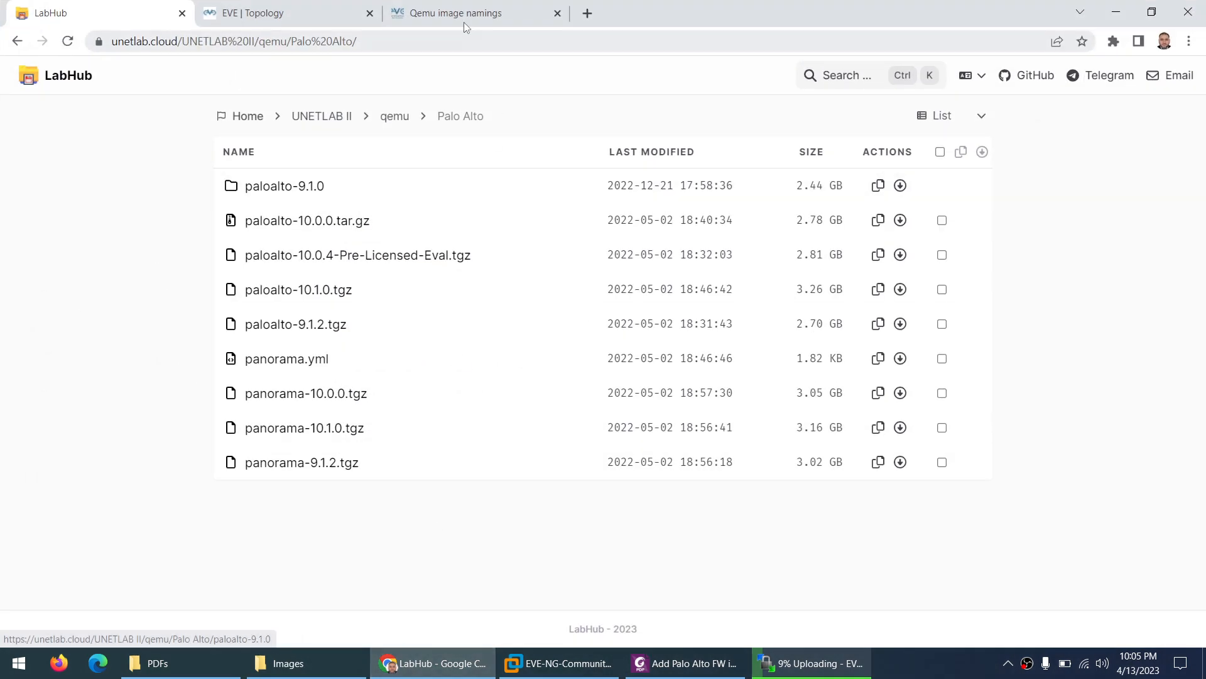
# Step: Highlight the paloalto- prefix and virtioa disk name for PaloAlto FW in the Qemu image naming table
pyautogui.click(462, 13)
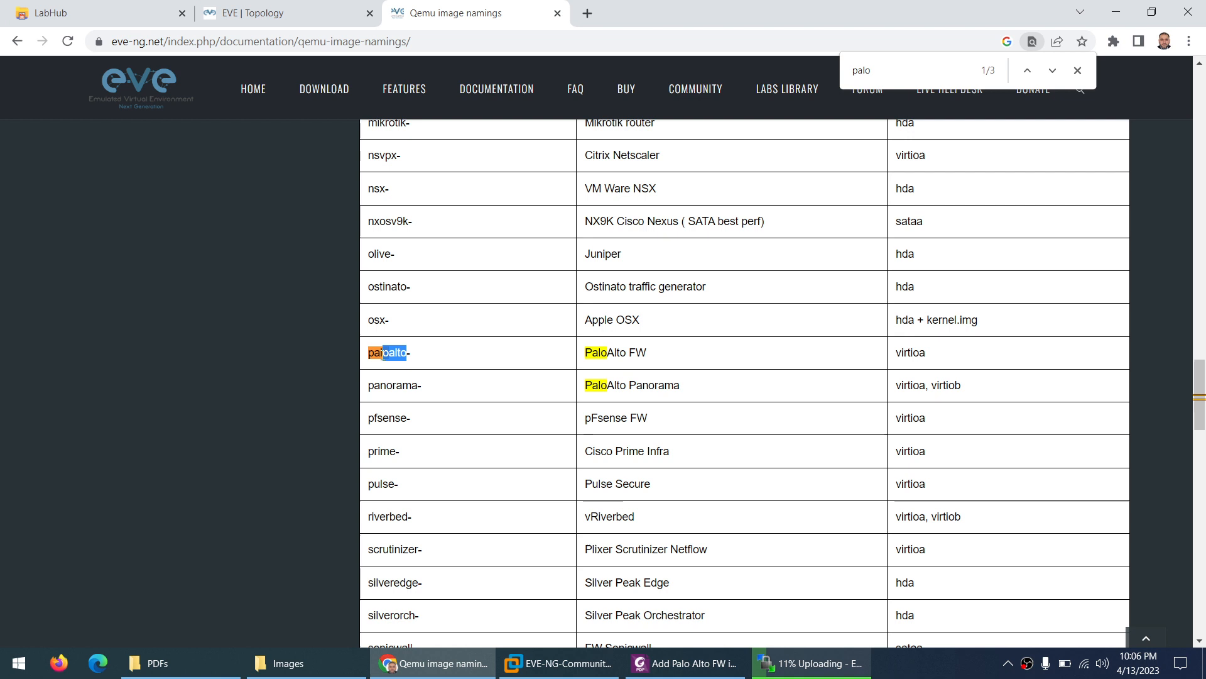
pyautogui.doubleClick(387, 353)
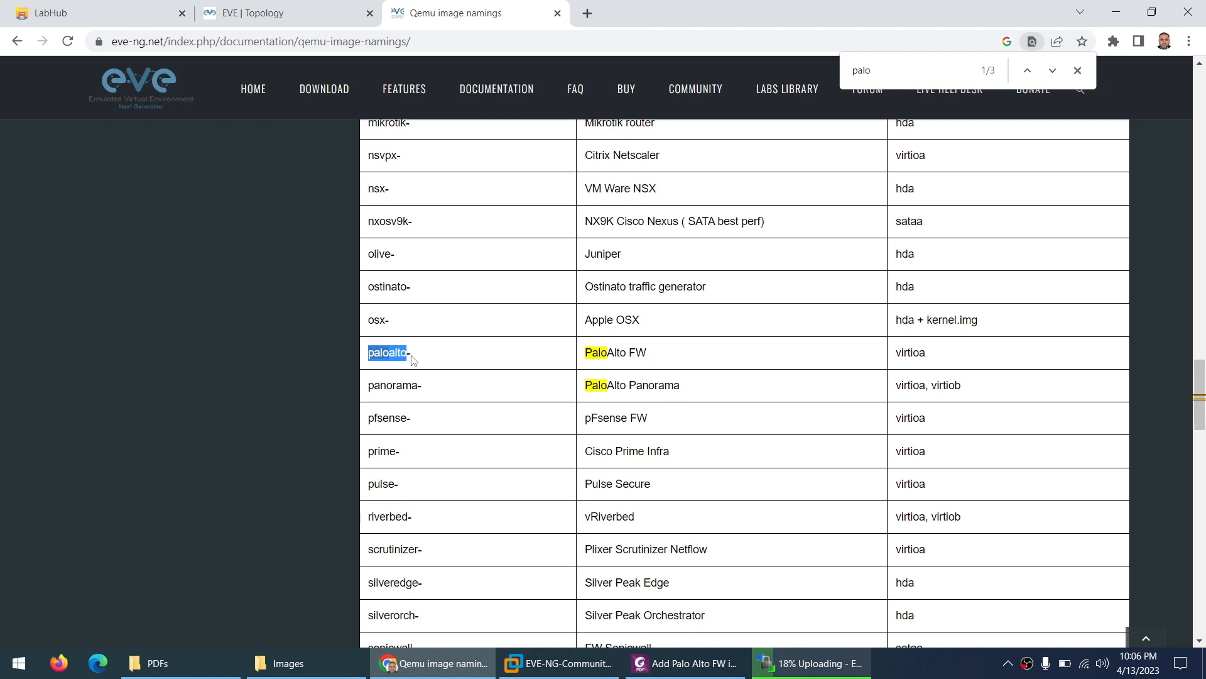
pyautogui.click(387, 353)
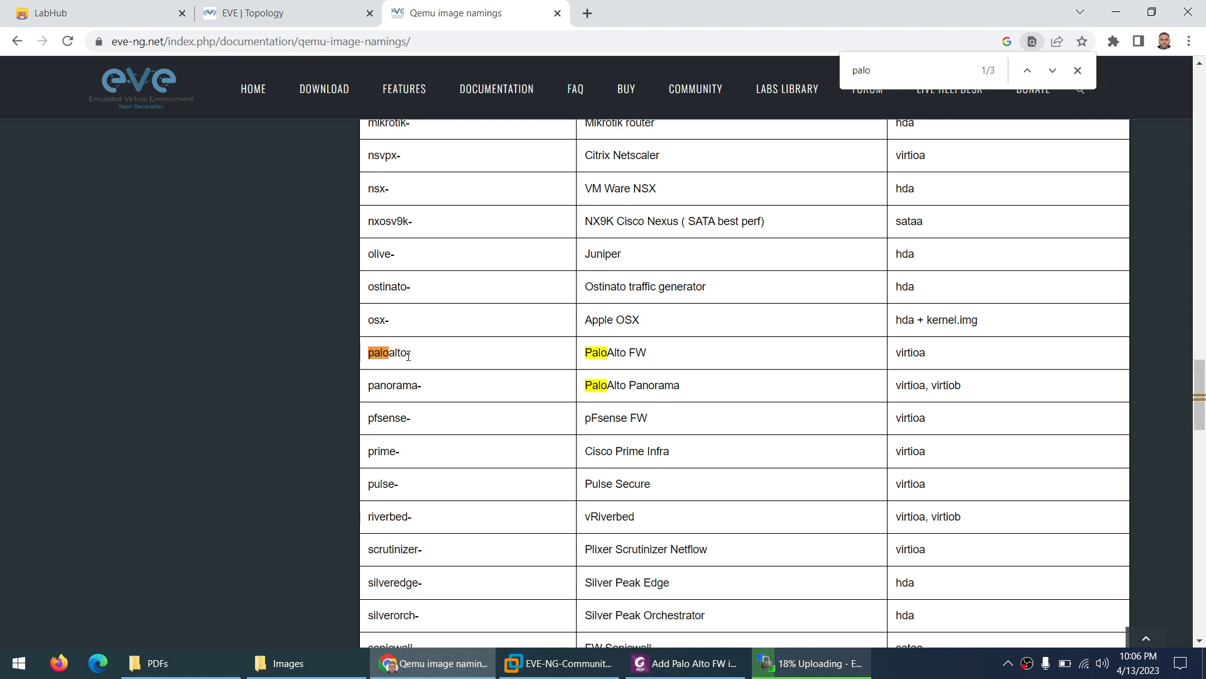
pyautogui.doubleClick(387, 353)
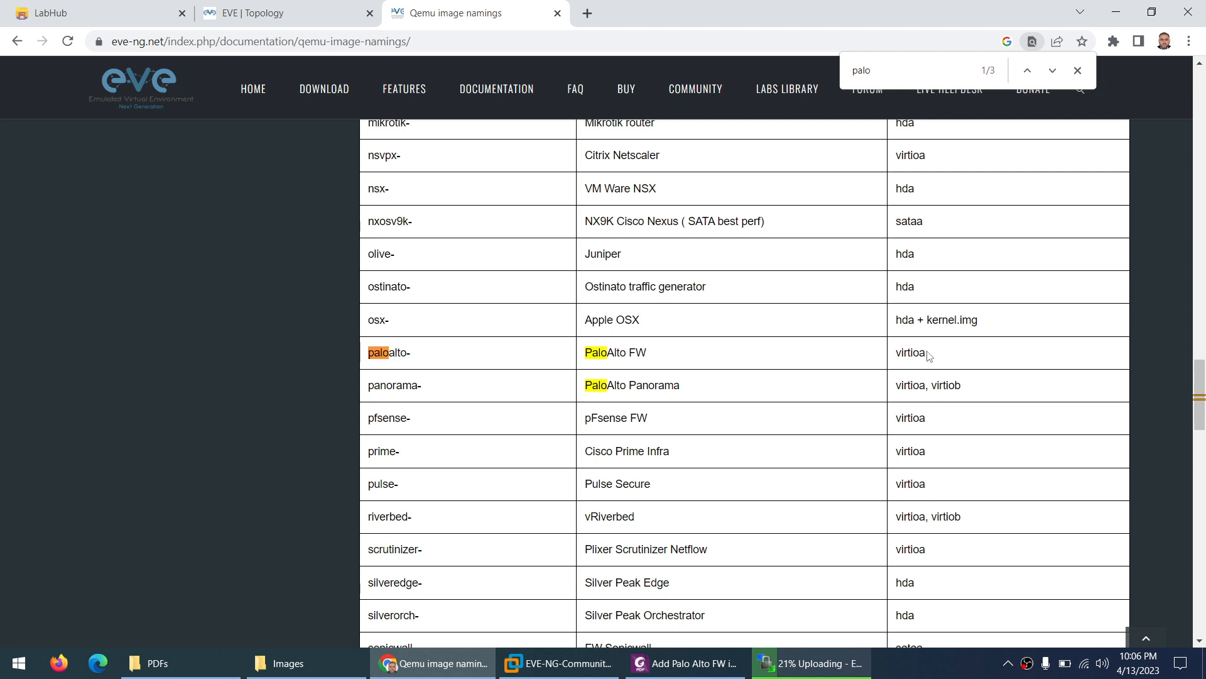
pyautogui.doubleClick(909, 352)
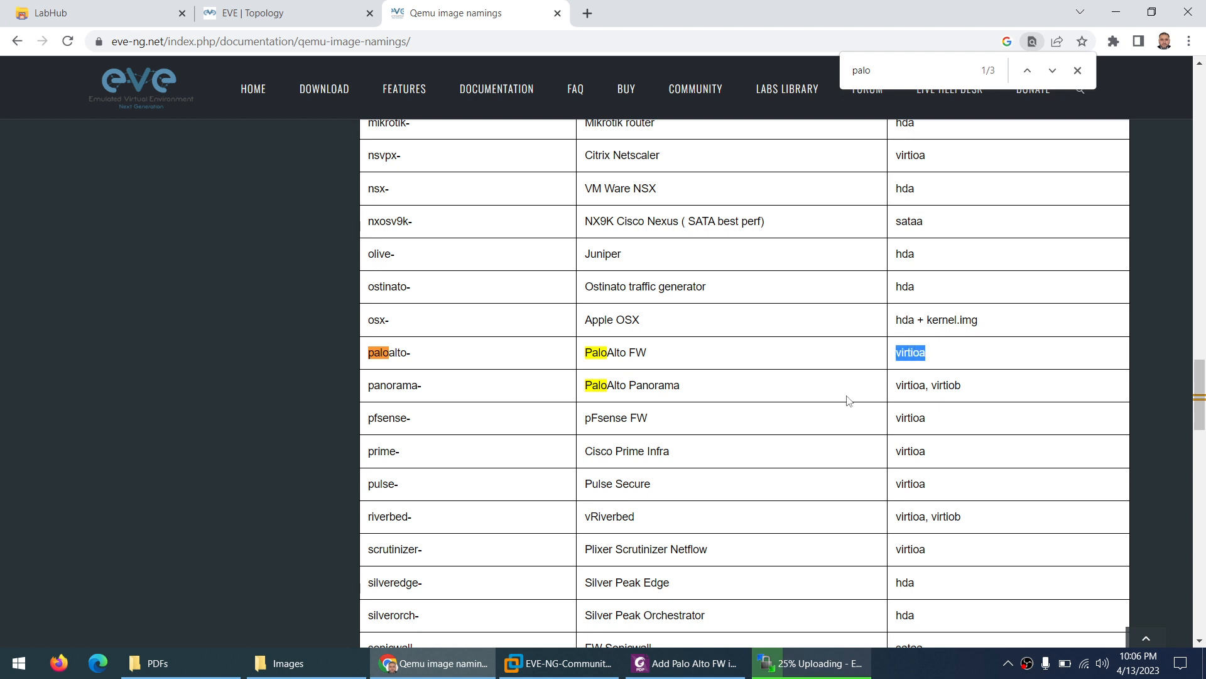
pyautogui.click(306, 662)
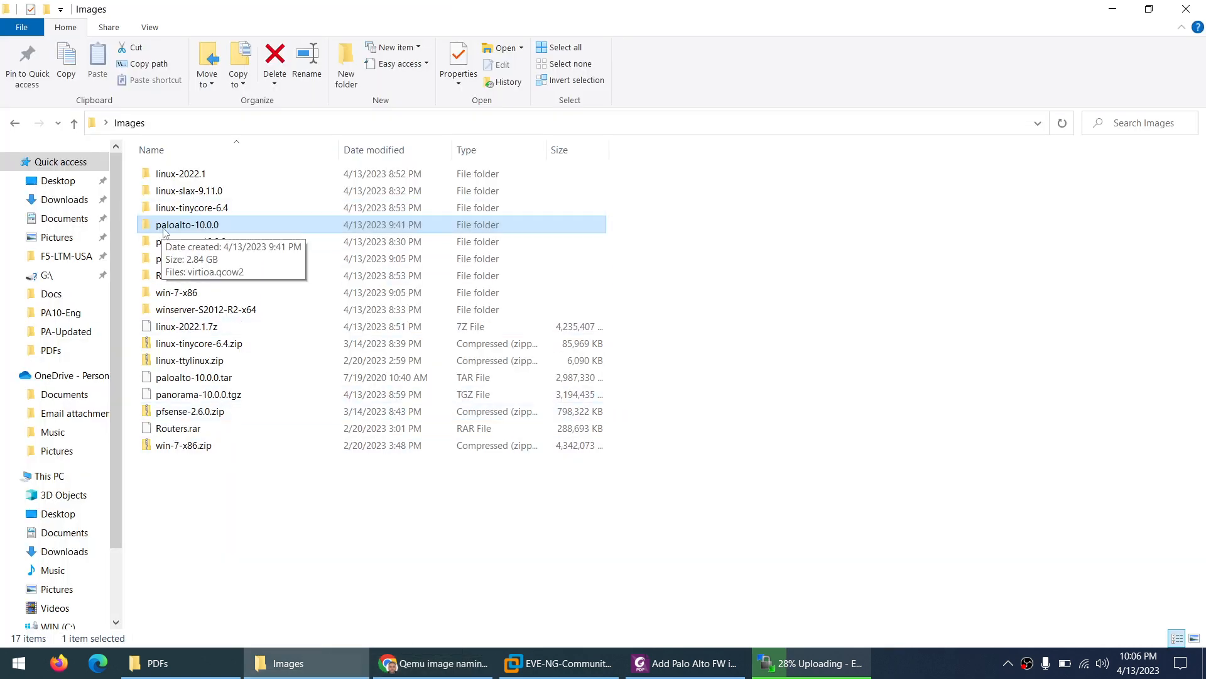
# Step: Confirm the paloalto-10.0.0 folder holds virtioa.qcow2 per EVE-NG naming rules
pyautogui.doubleClick(188, 224)
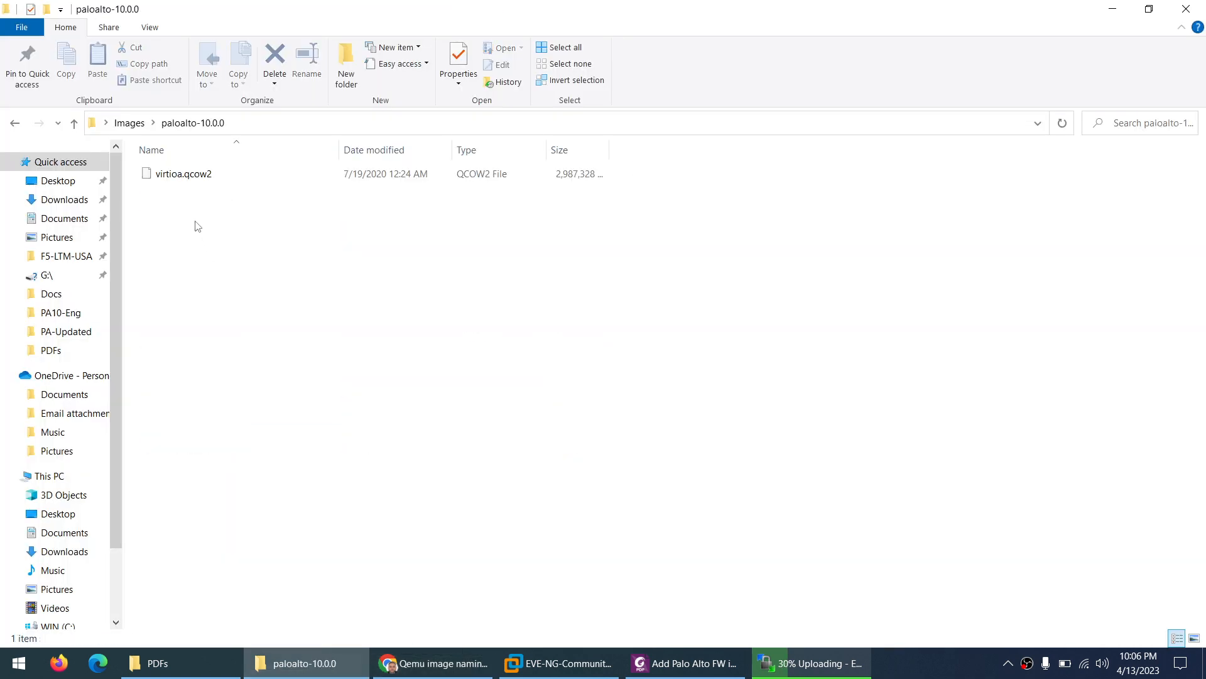
pyautogui.click(183, 173)
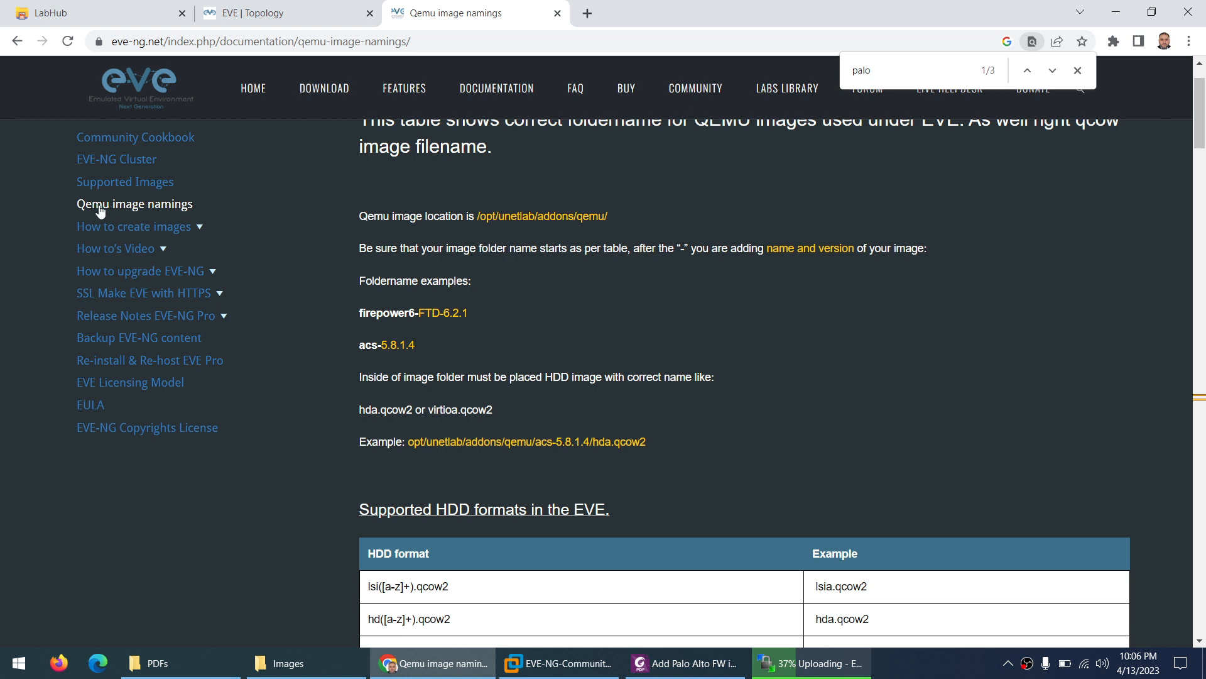
pyautogui.moveTo(346, 250)
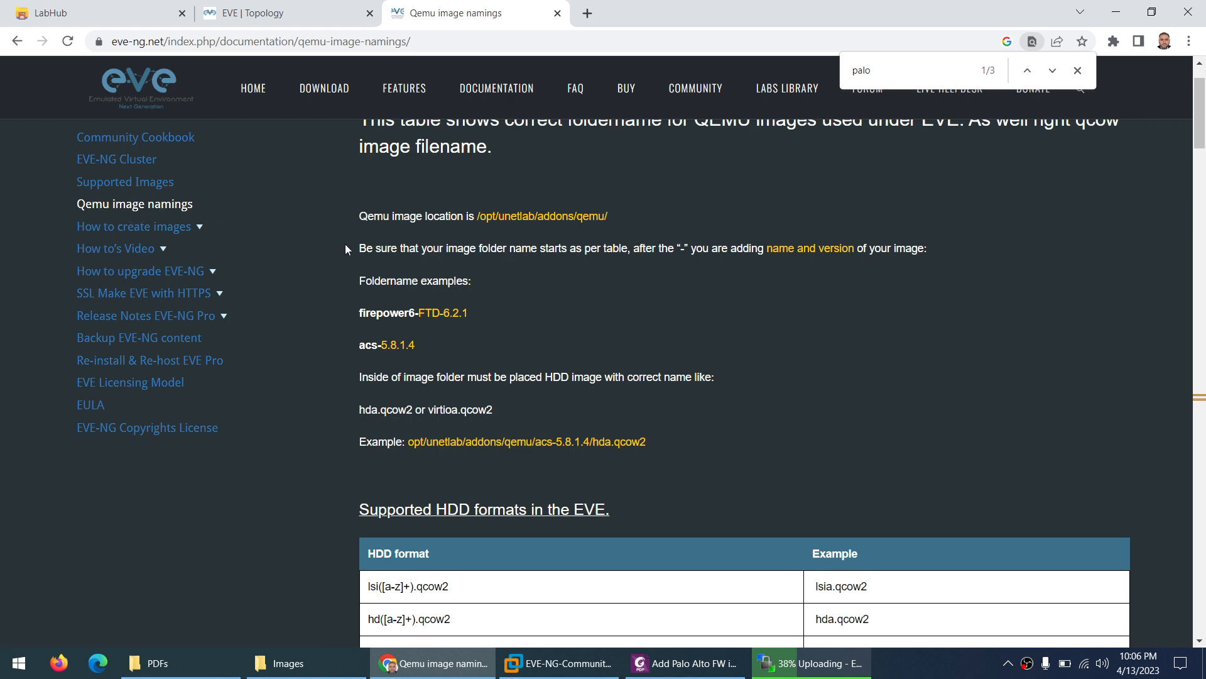
pyautogui.moveTo(301, 287)
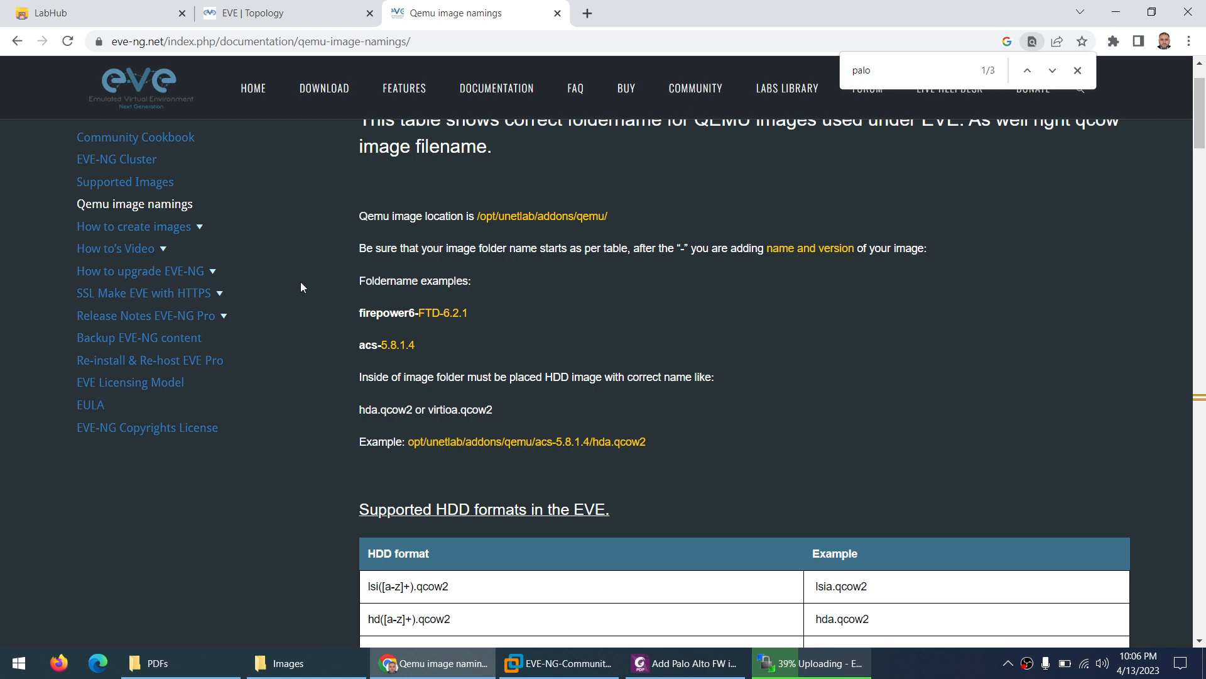
pyautogui.moveTo(281, 270)
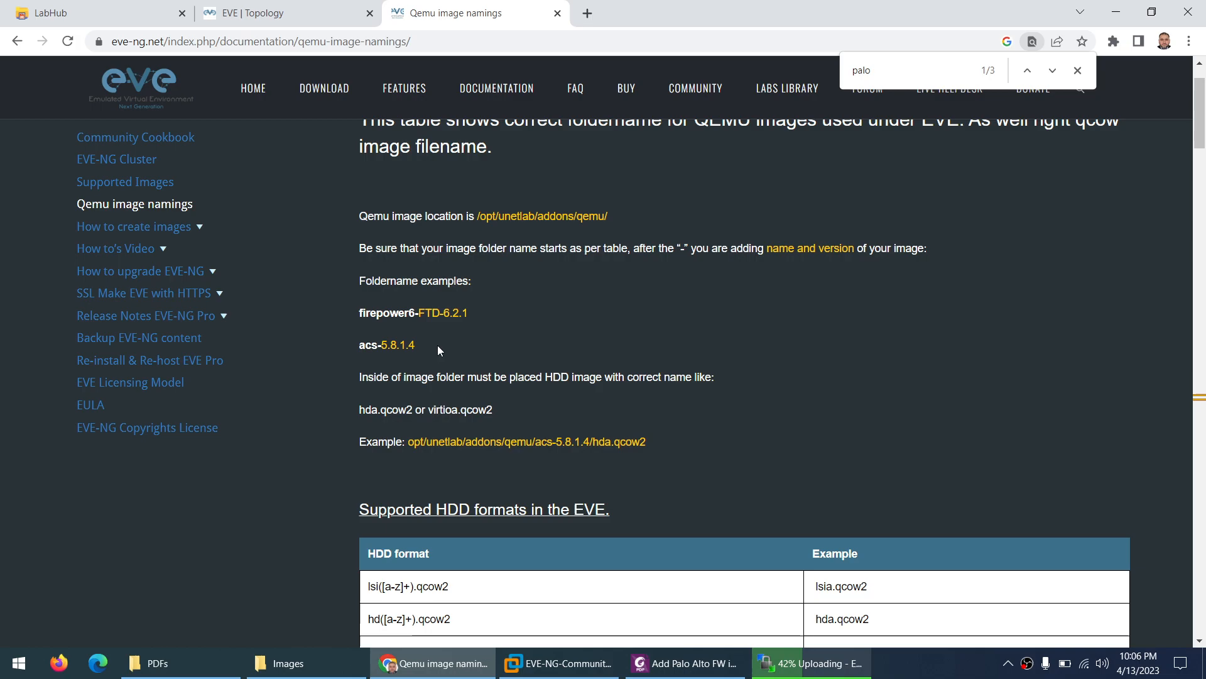
# Step: Return to the WinSCP upload window from the Qemu image naming page
pyautogui.click(810, 662)
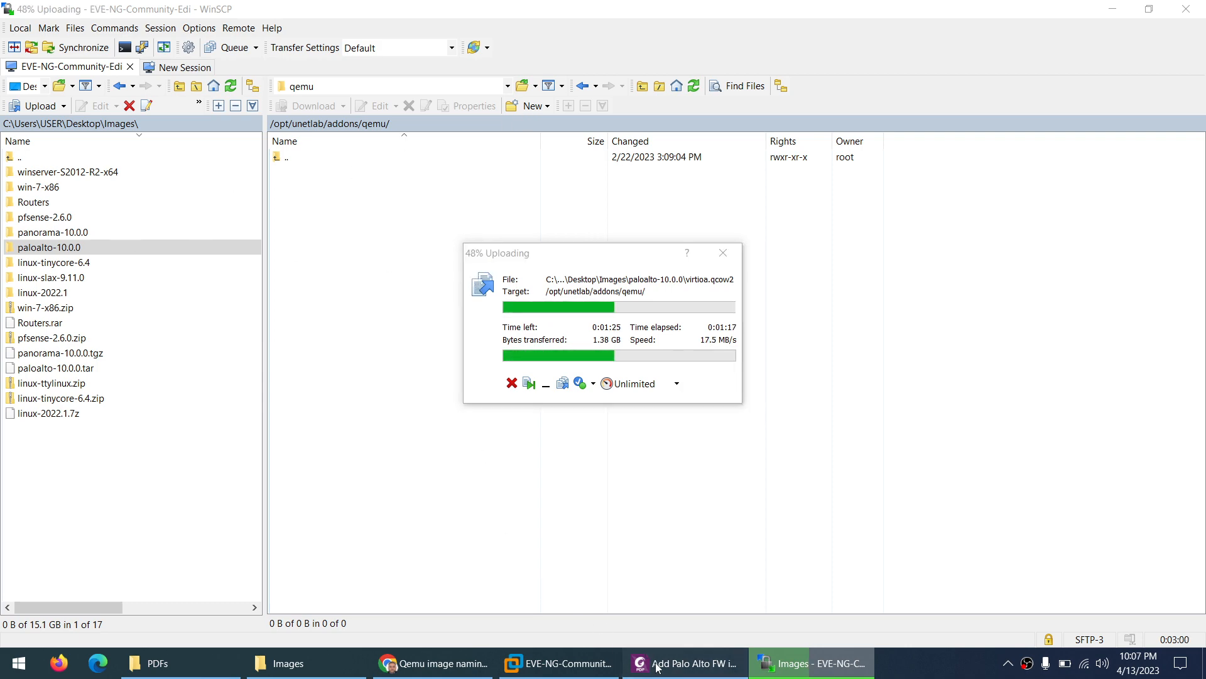
# Step: Read the guide's unl_wrapper fixpermissions step, then bring the EVE-NG VM console forward
pyautogui.click(683, 662)
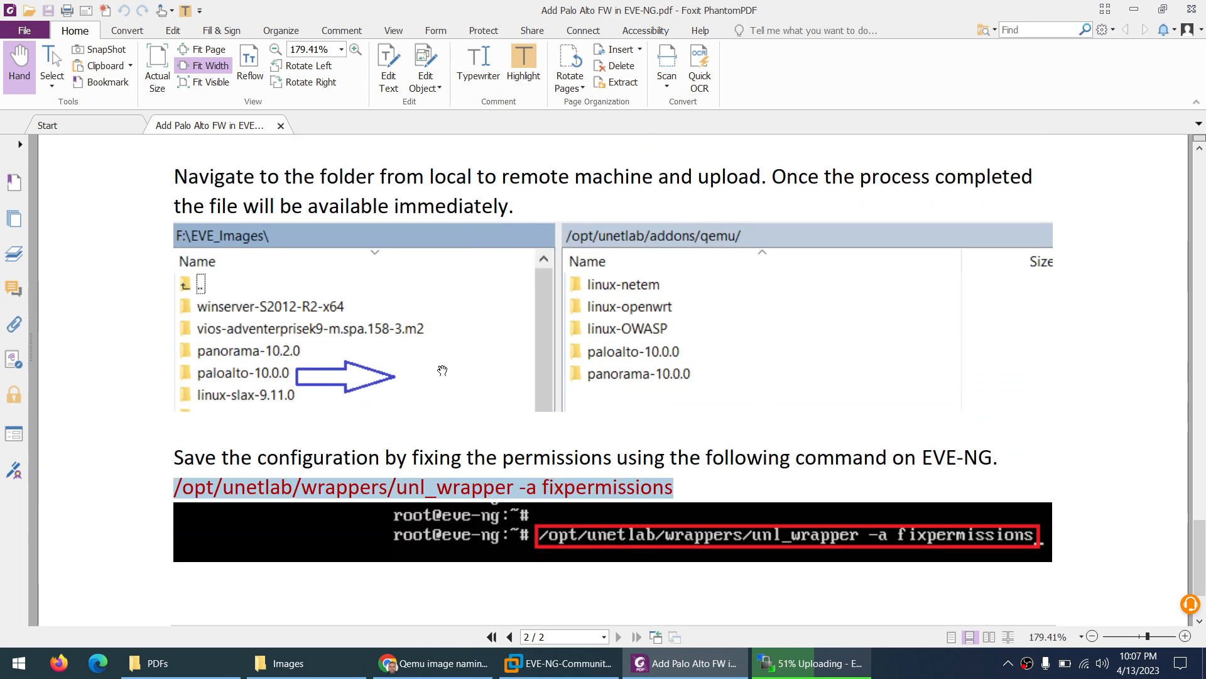
pyautogui.moveTo(716, 283)
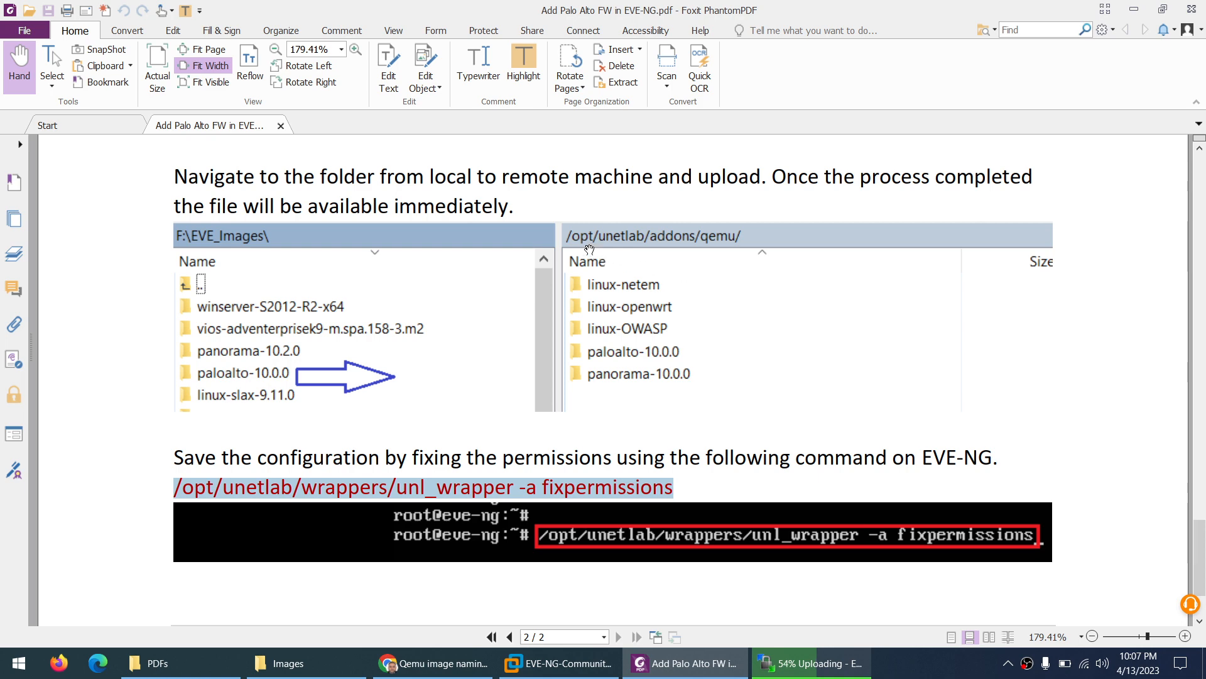
pyautogui.moveTo(729, 251)
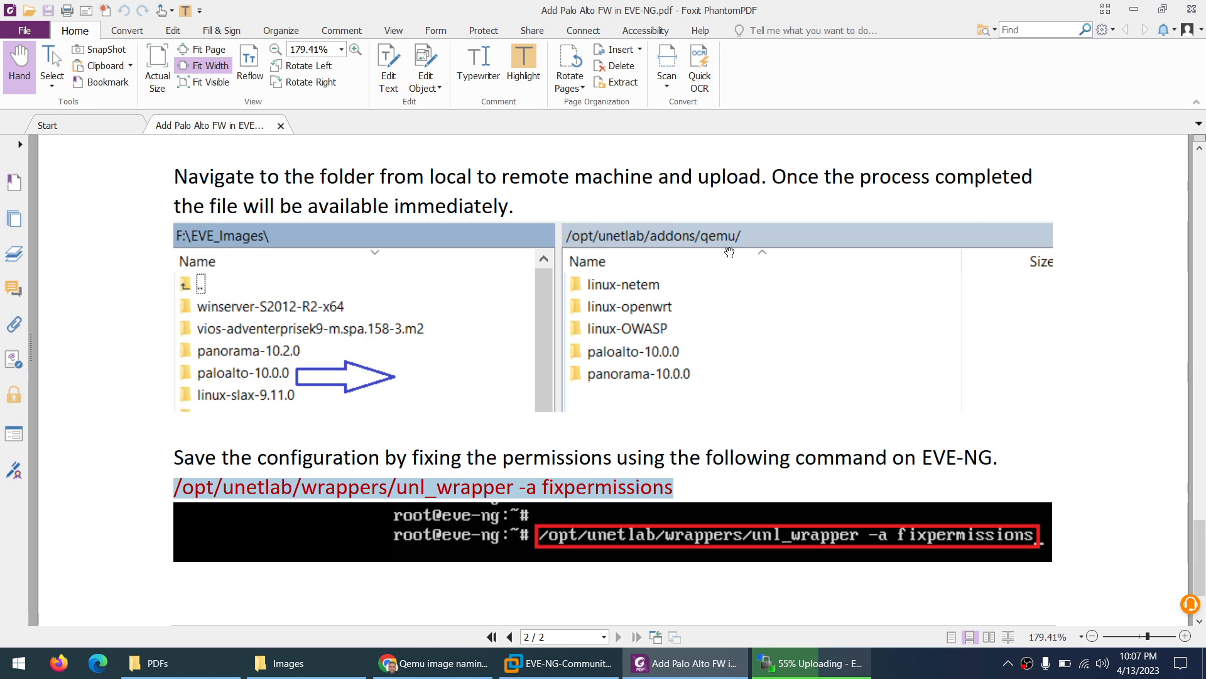
pyautogui.scroll(-3)
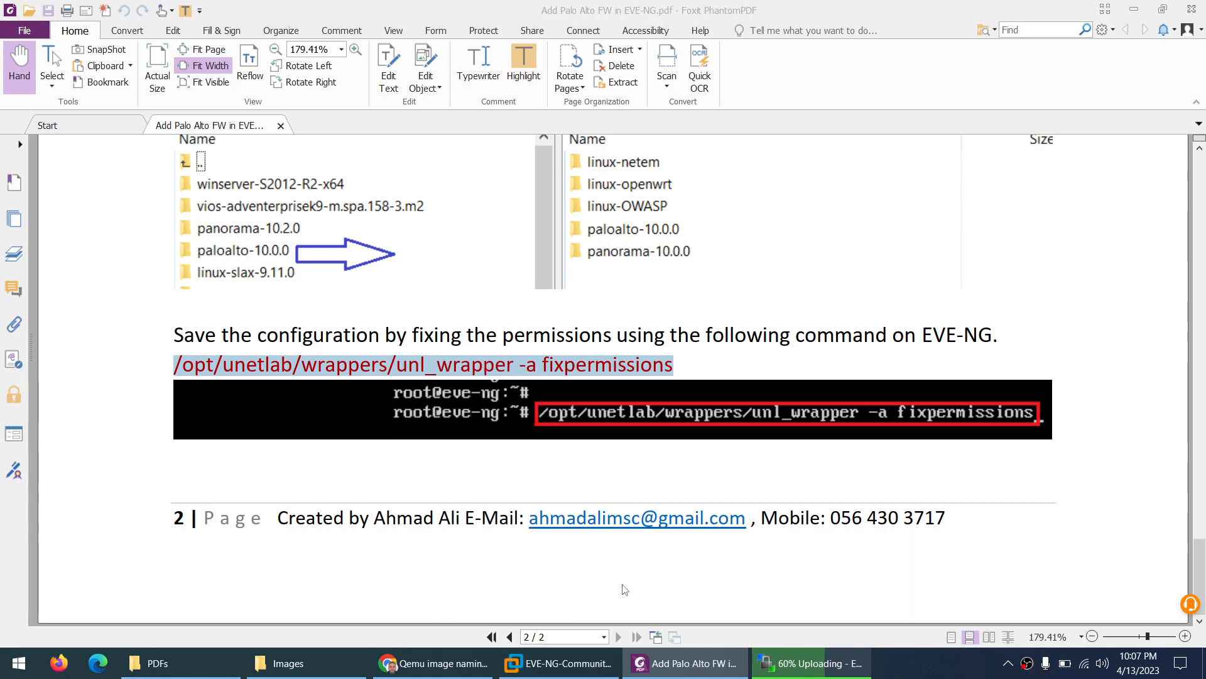
pyautogui.click(555, 662)
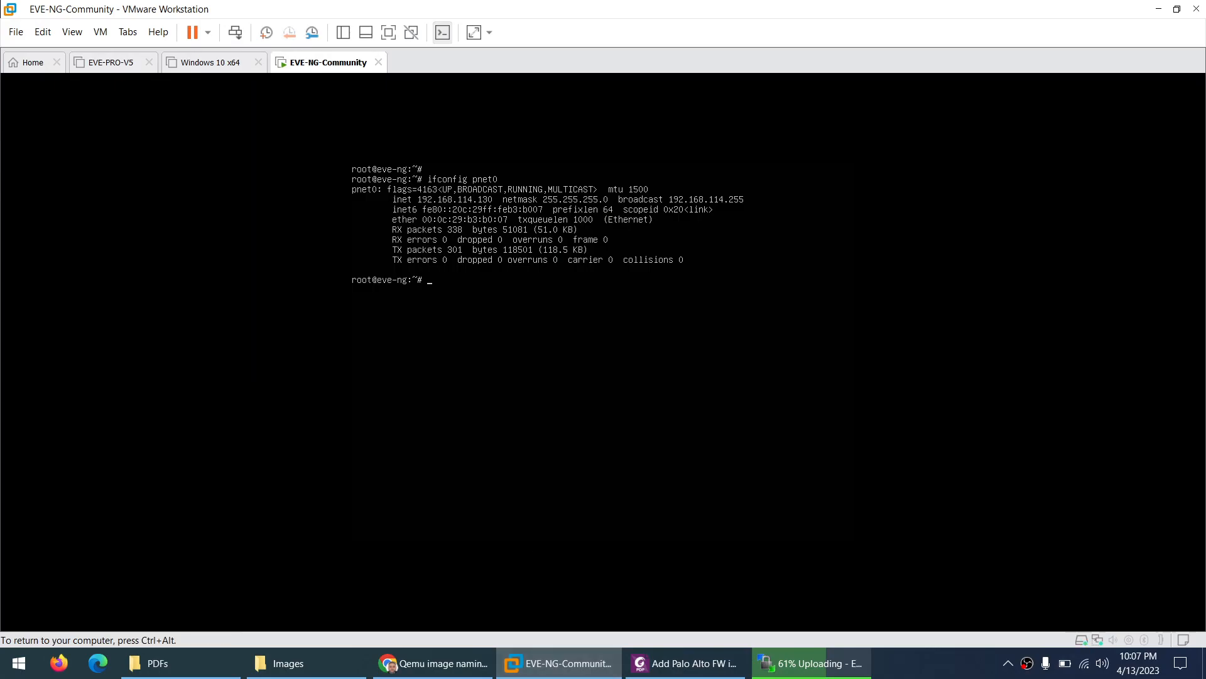
pyautogui.moveTo(339, 79)
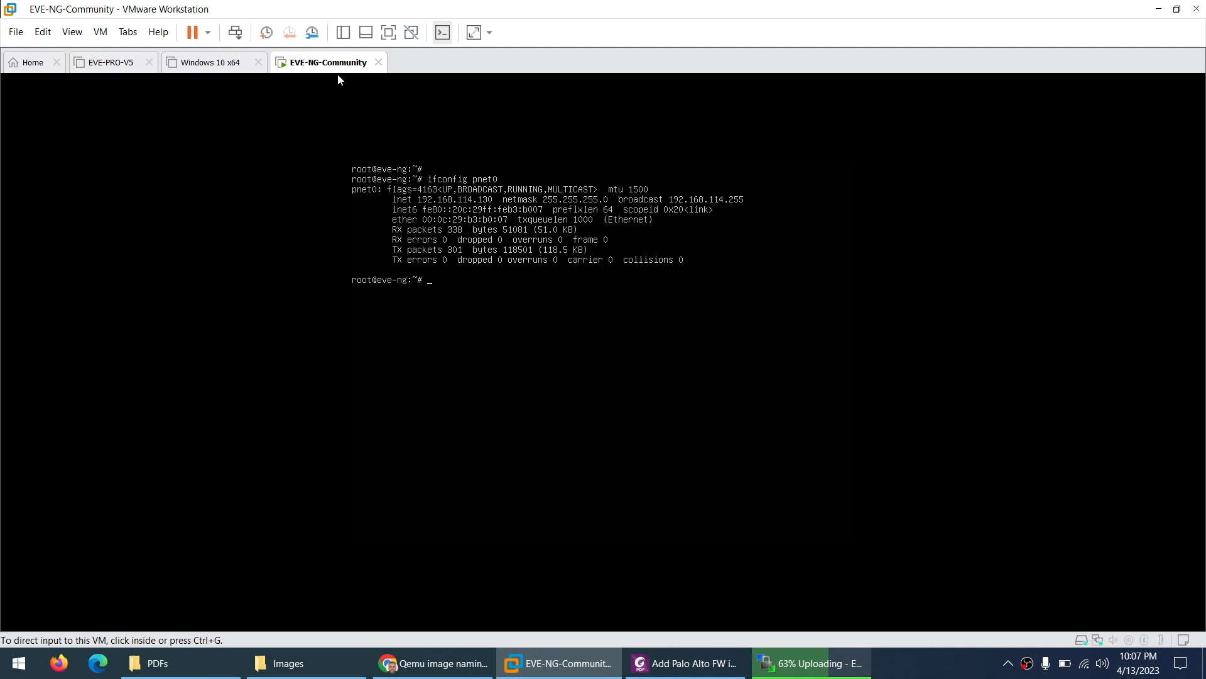
# Step: Enter '/opt/unetlab/wrappers/unl_wrapper -a fixpermissions' at the EVE-NG console via the Edit menu
pyautogui.click(42, 32)
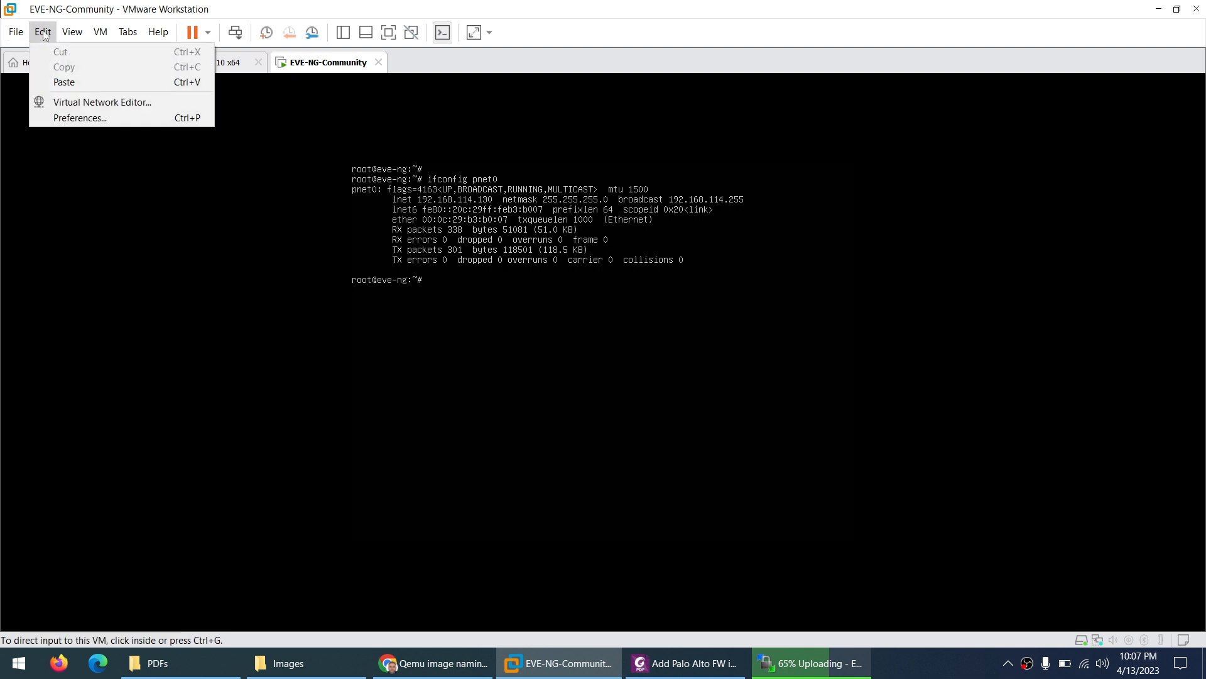
pyautogui.write('/opt/unetlab/wrappers/unl_wrapper -a fixpermissions')
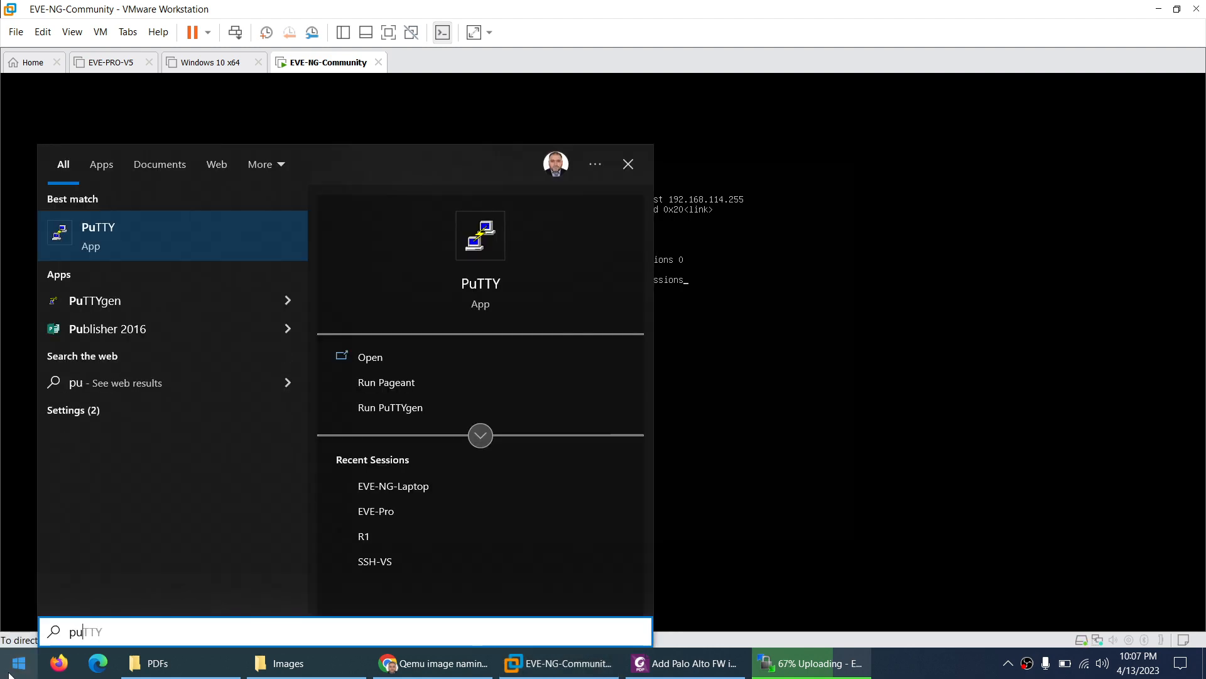
# Step: Connect PuTTY over SSH to the EVE-NG server at 192.168.114.130
pyautogui.click(98, 235)
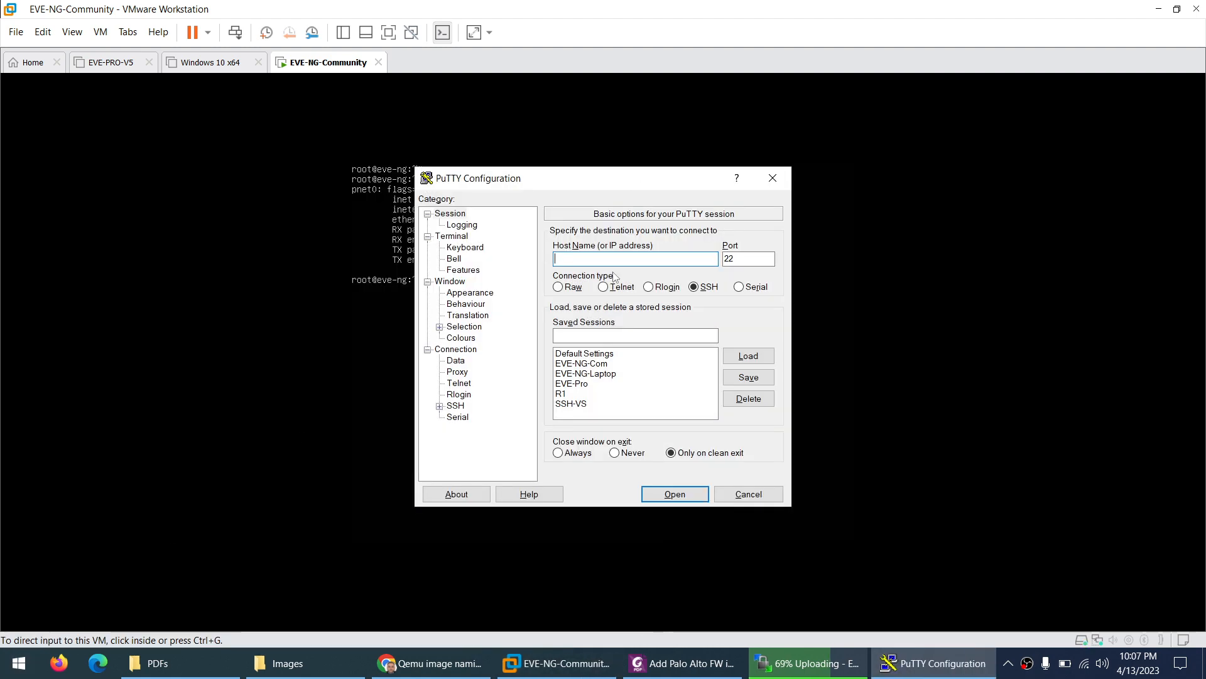
pyautogui.write('192.168.114.130')
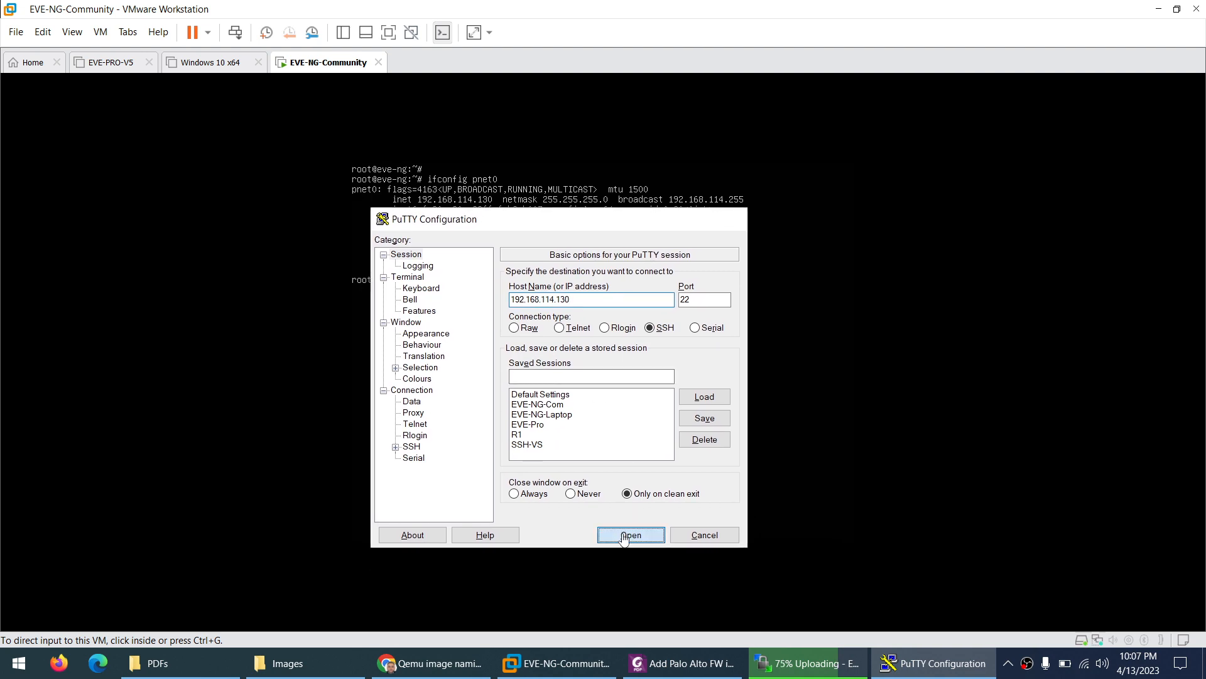
pyautogui.click(631, 535)
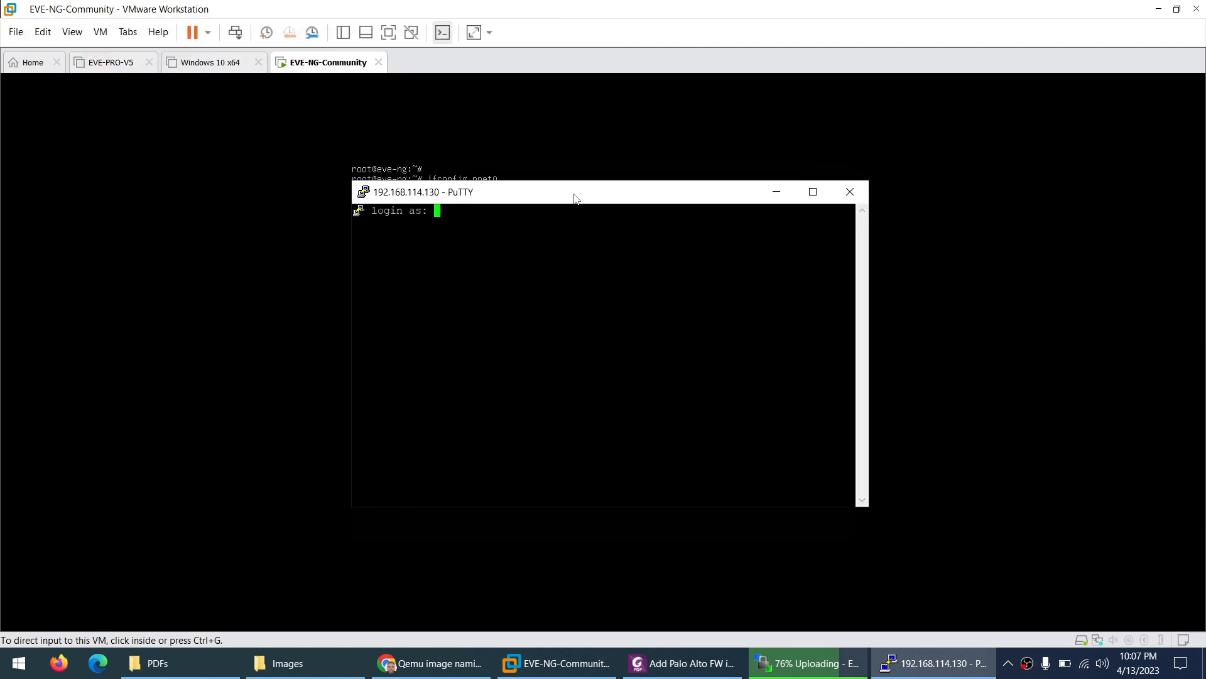
# Step: Log in as root and type the unl_wrapper fixpermissions command at the prompt
pyautogui.write('root')
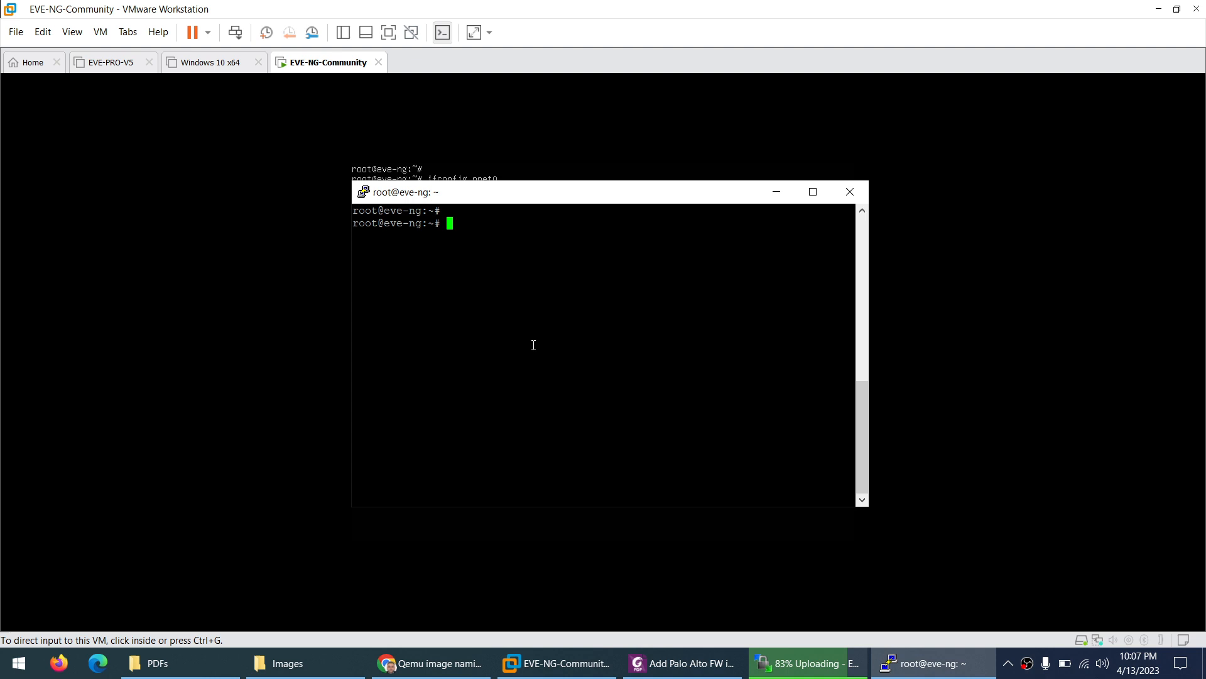
pyautogui.write('/opt/unetlab/wrappers/unl_wrapper -a fixpermissions')
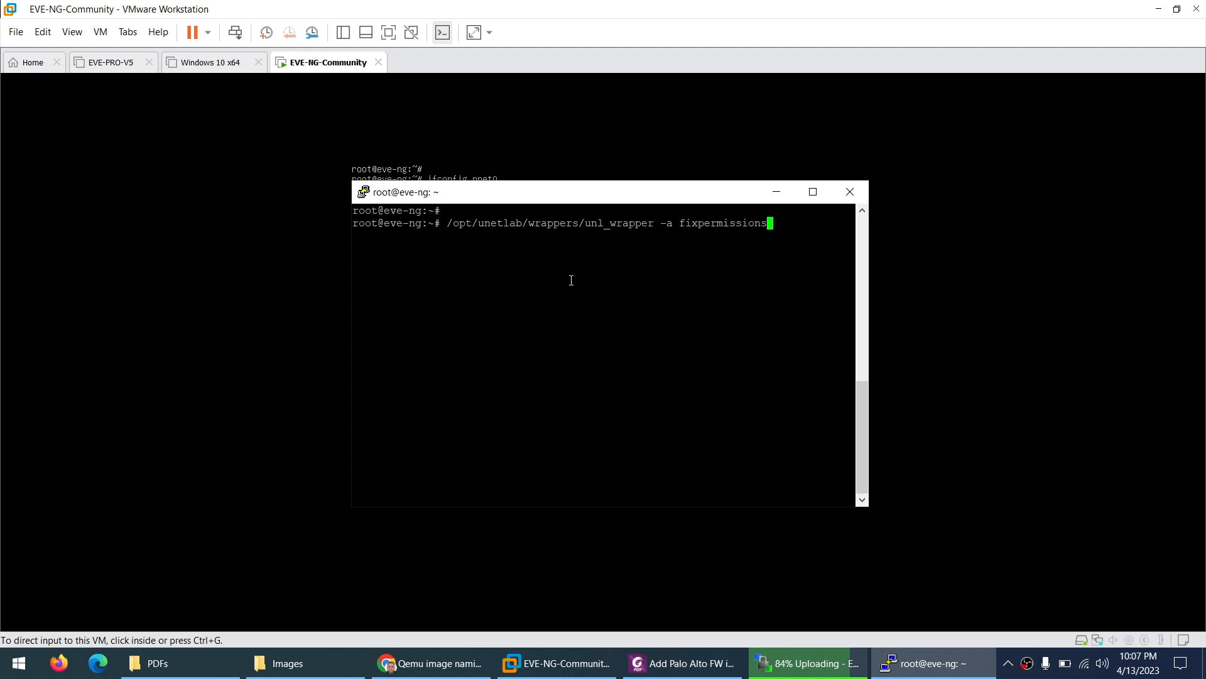
pyautogui.moveTo(518, 250)
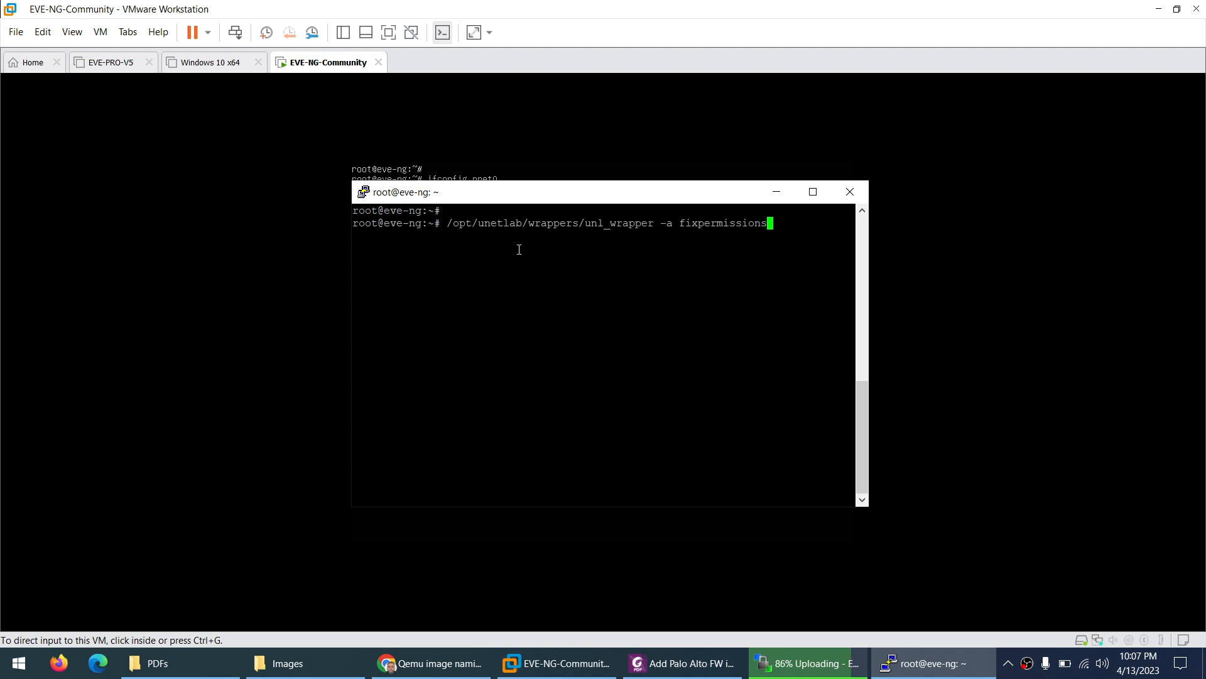
pyautogui.moveTo(931, 662)
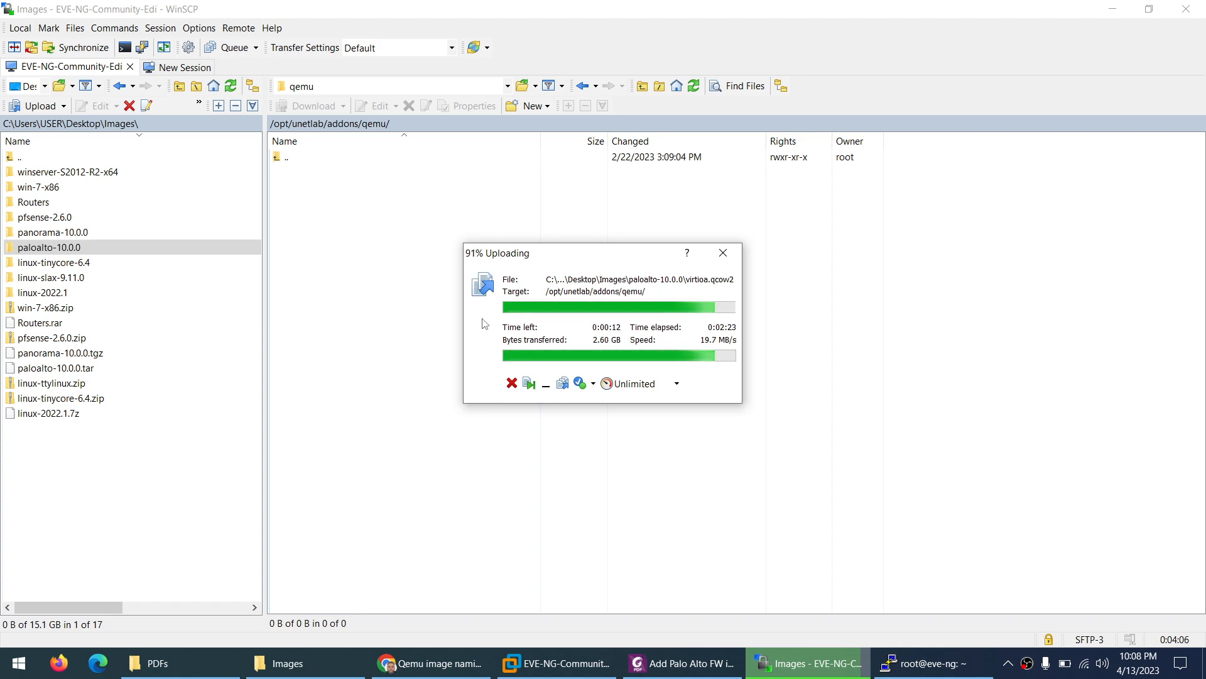
# Step: Bring the EVE-NG web login page at 192.168.114.130 forward
pyautogui.click(429, 663)
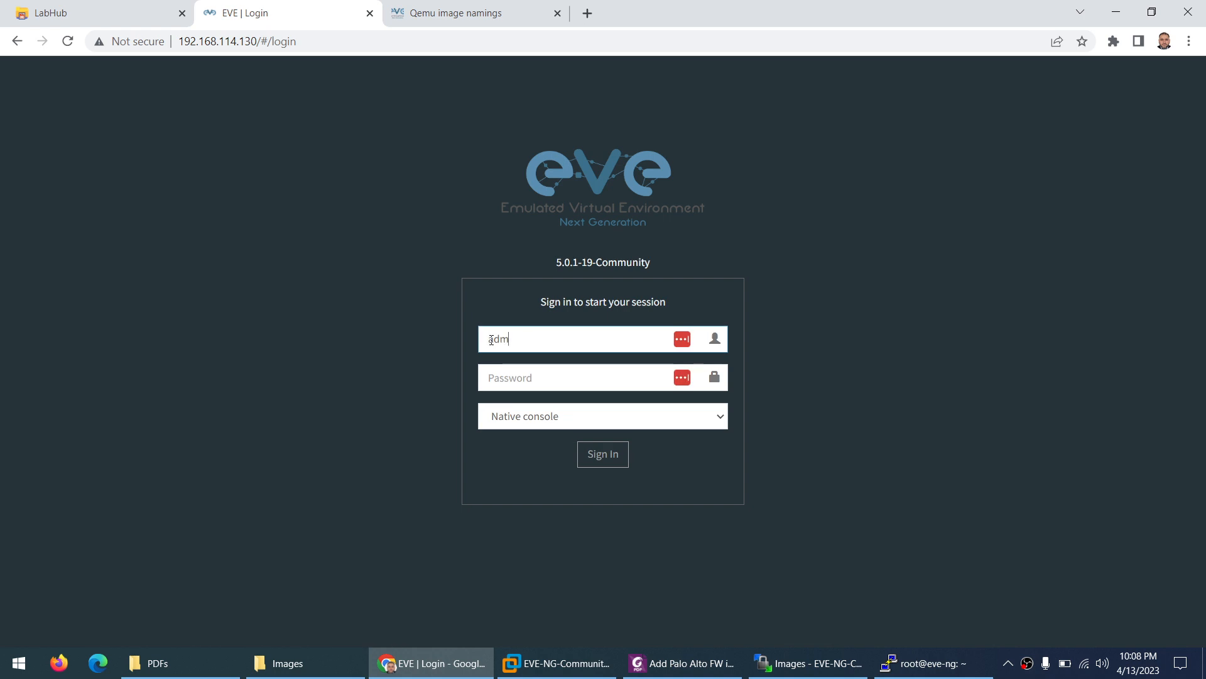
# Step: Sign in to the EVE-NG web interface as admin and reach the lab topology
pyautogui.write('admin')
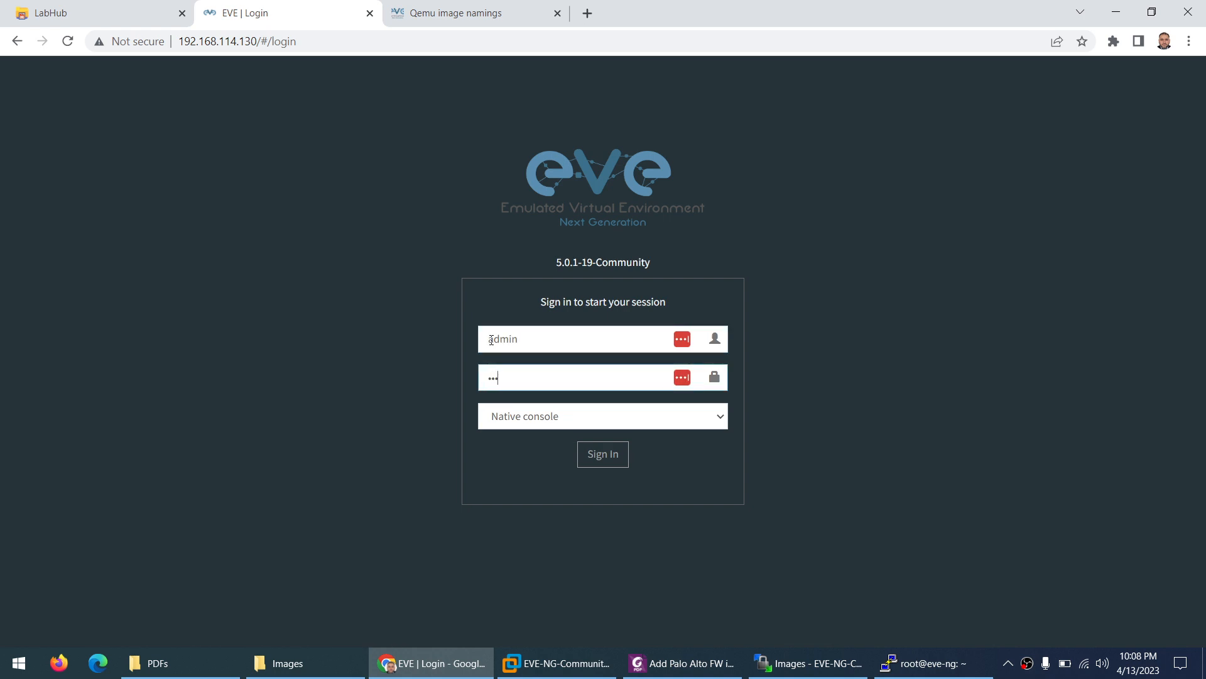
pyautogui.click(602, 454)
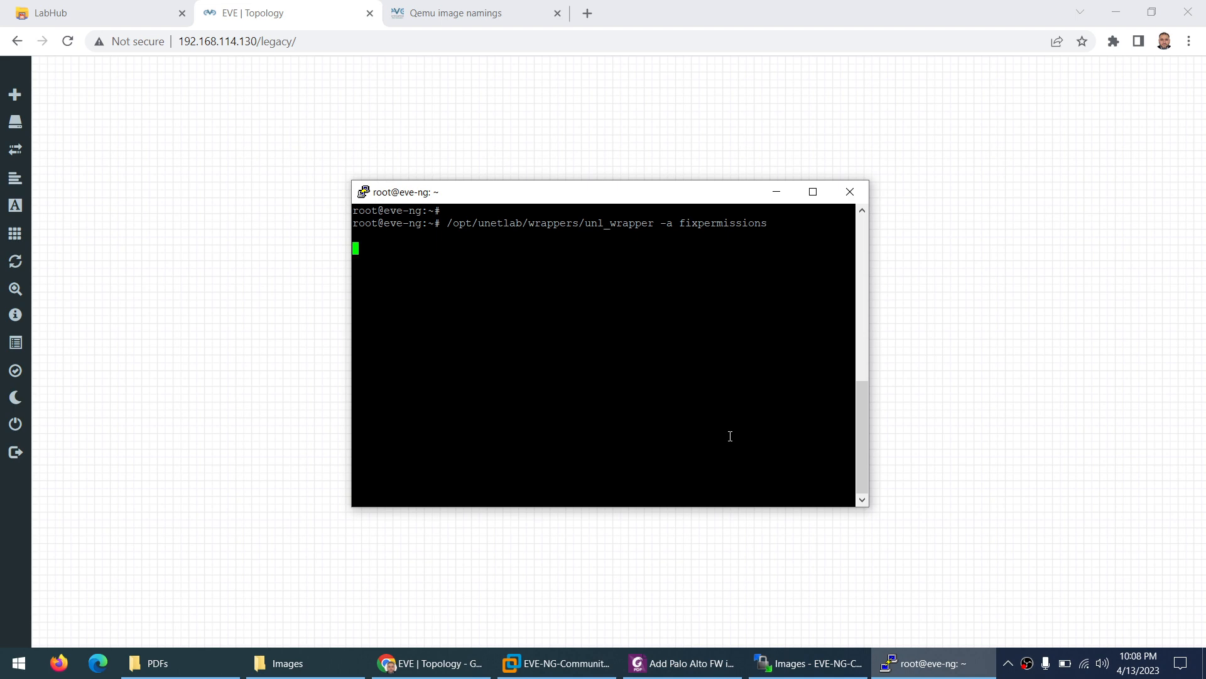
# Step: Bring the EVE-NG topology page forward to begin adding a node
pyautogui.click(807, 662)
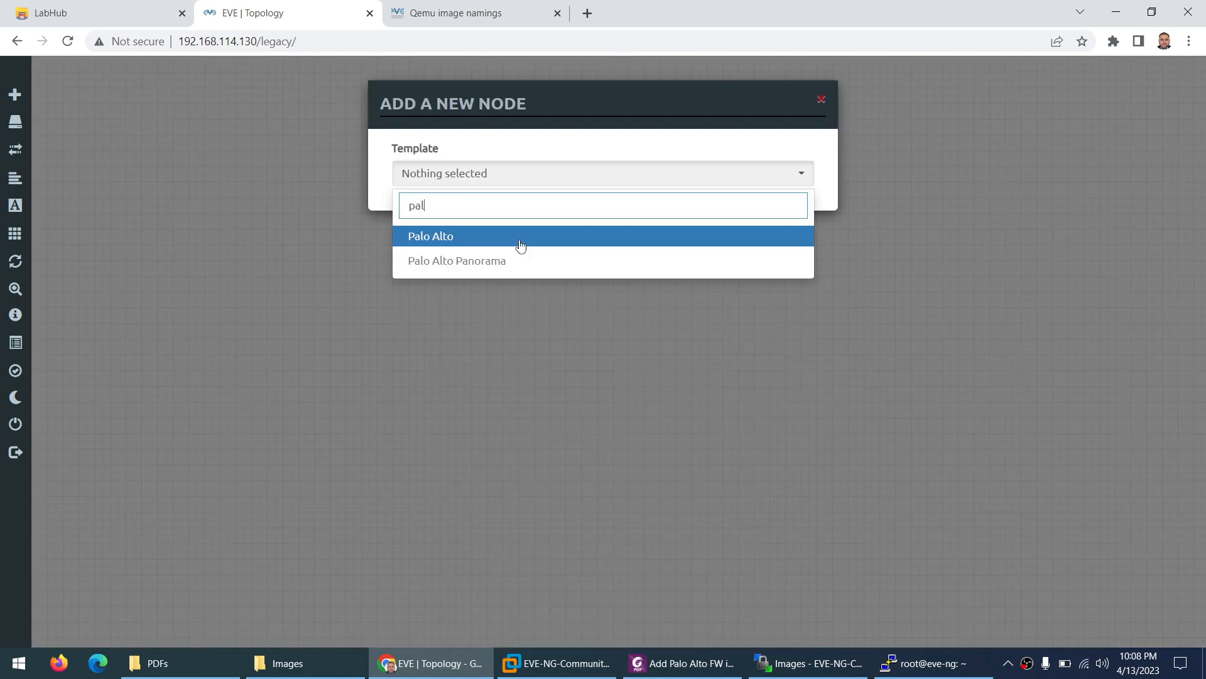
# Step: Add a PaloAlto node with image paloalto-10.0.0 and start it
pyautogui.click(430, 235)
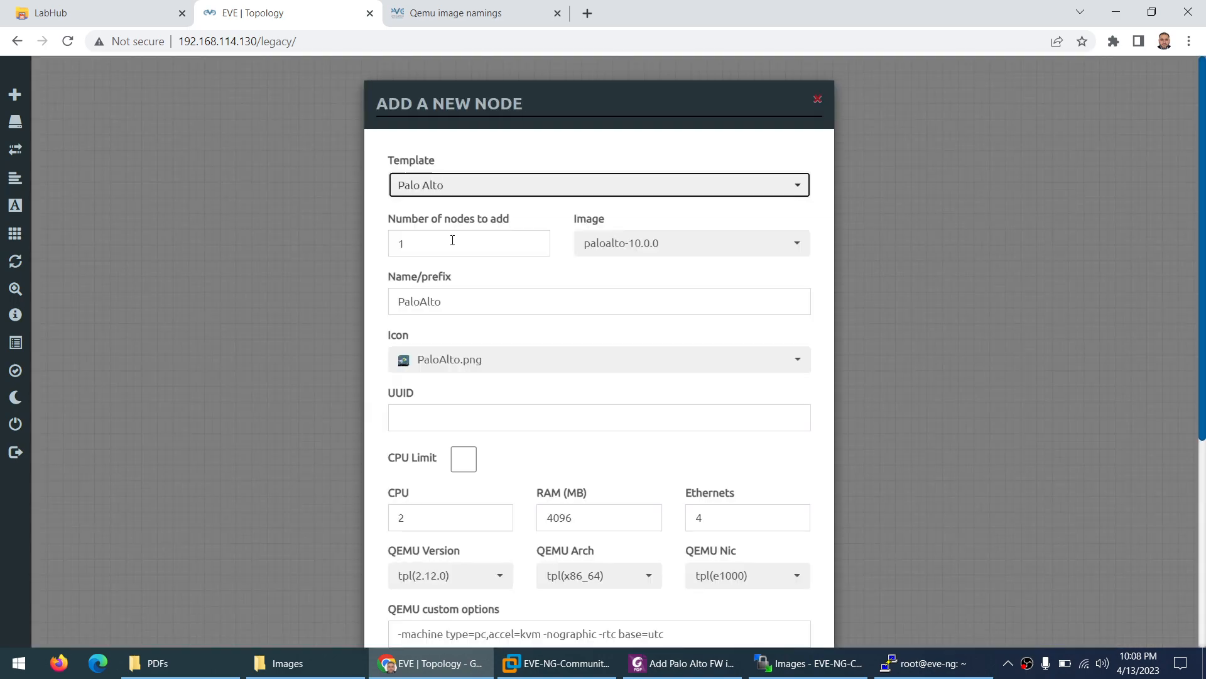
pyautogui.scroll(-3)
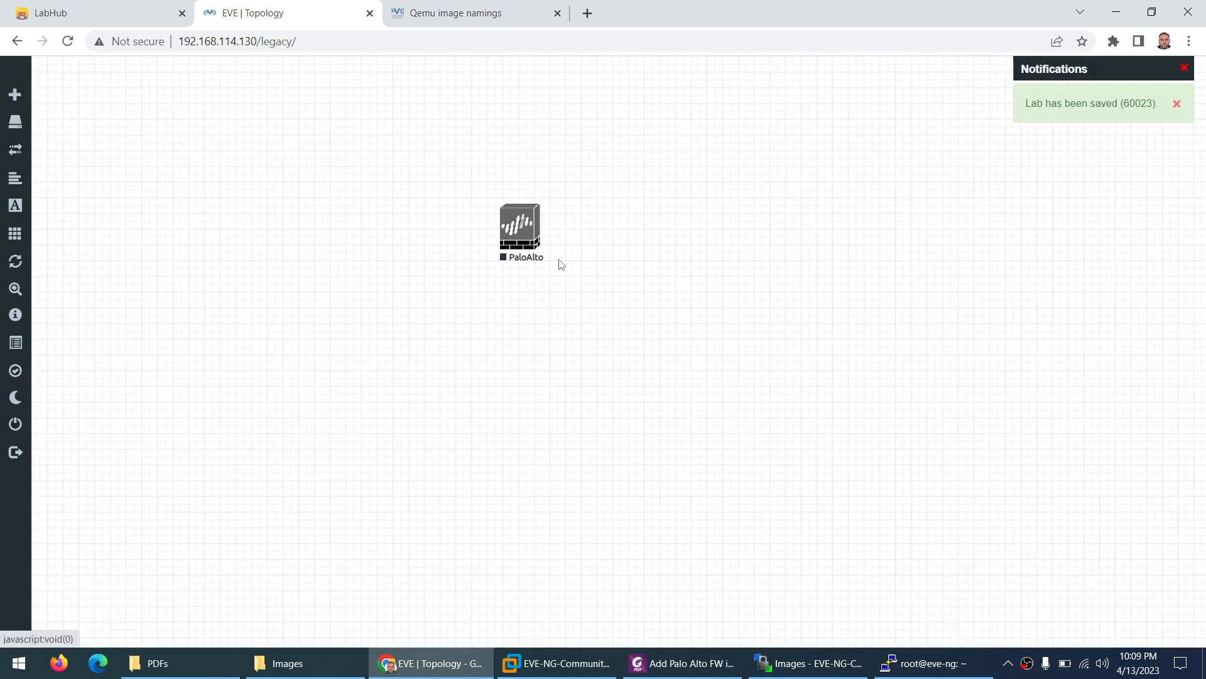
pyautogui.click(520, 227)
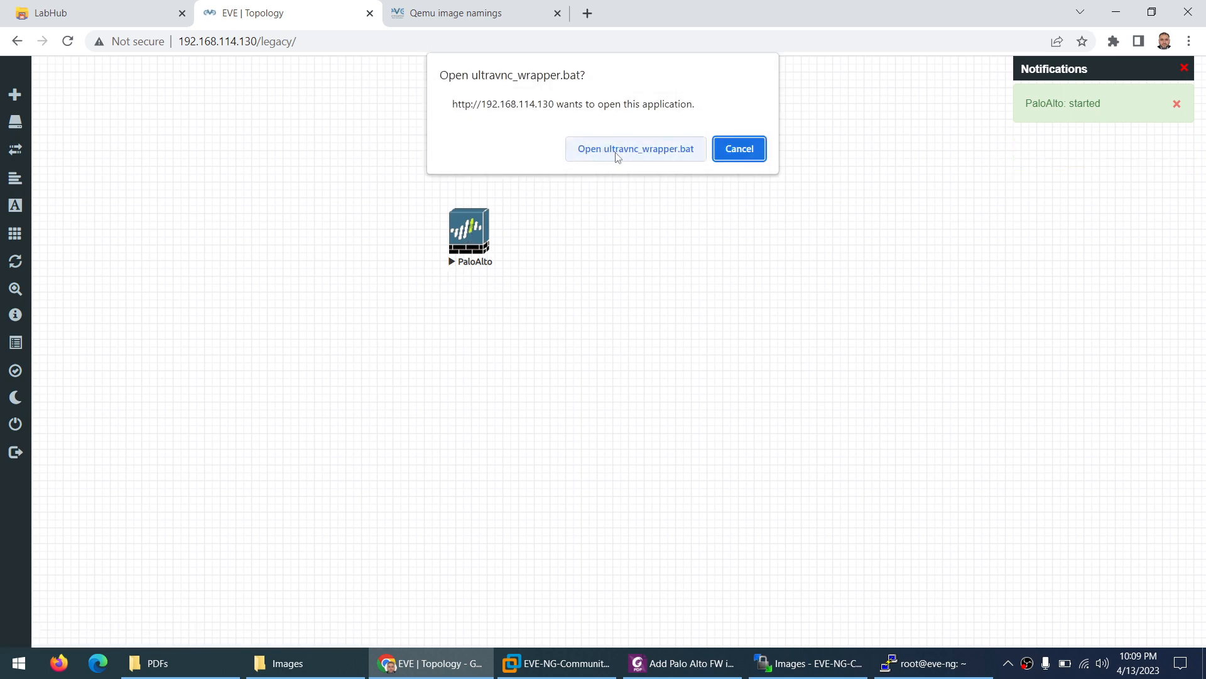
# Step: Launch the PaloAlto node's VNC console and watch PAN-OS boot past its welcome message
pyautogui.click(634, 148)
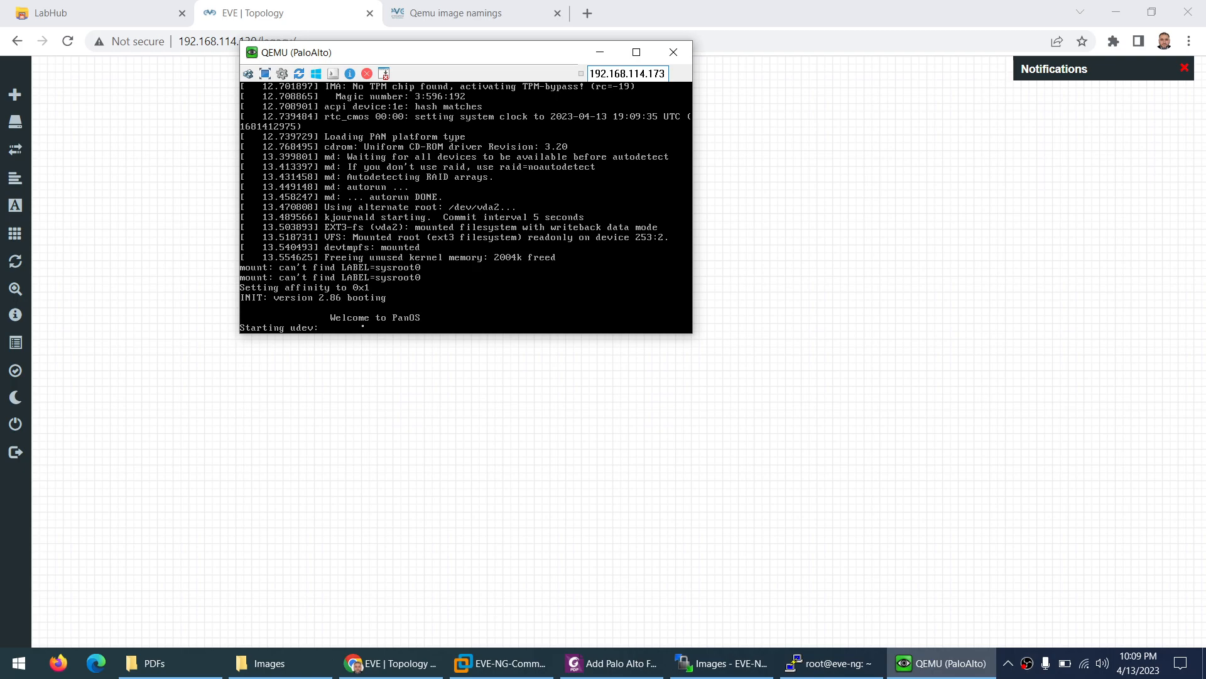
pyautogui.click(610, 662)
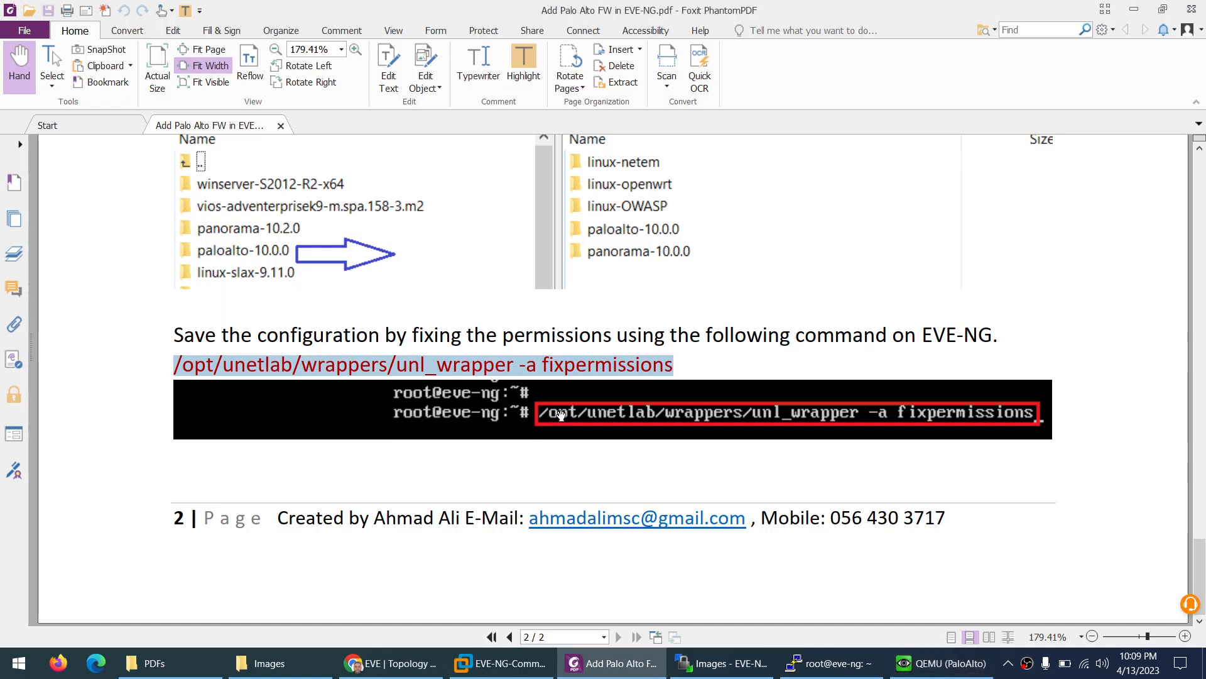
pyautogui.click(941, 662)
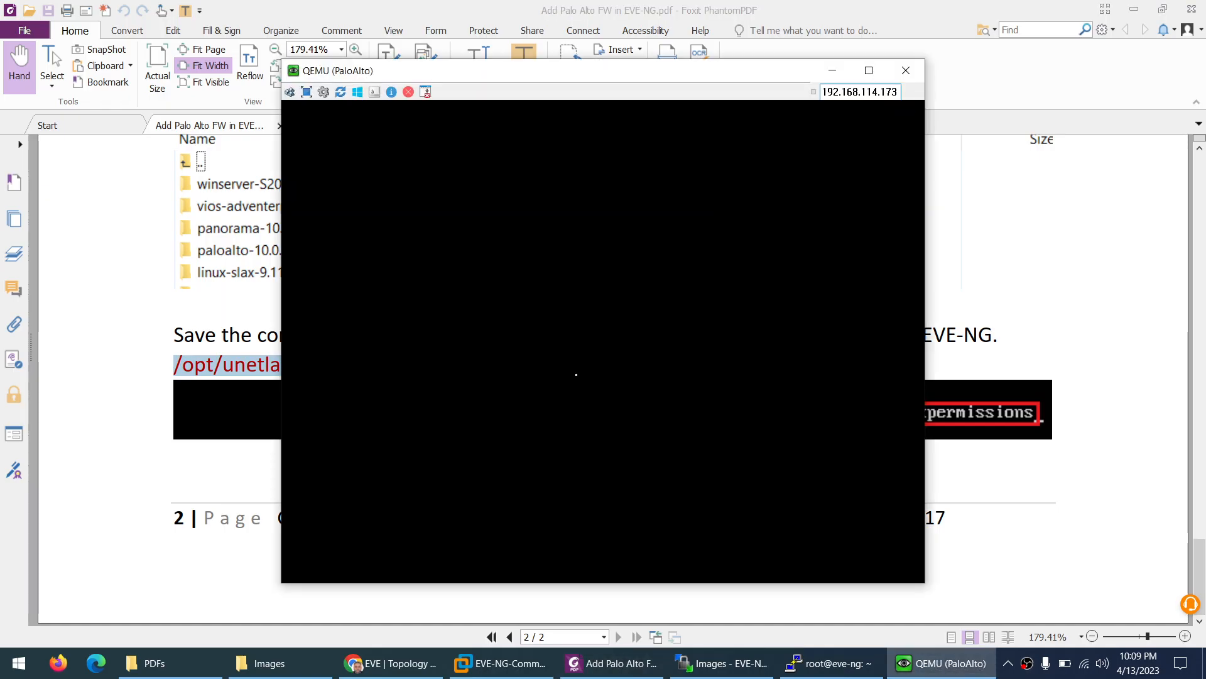
pyautogui.moveTo(239, 261)
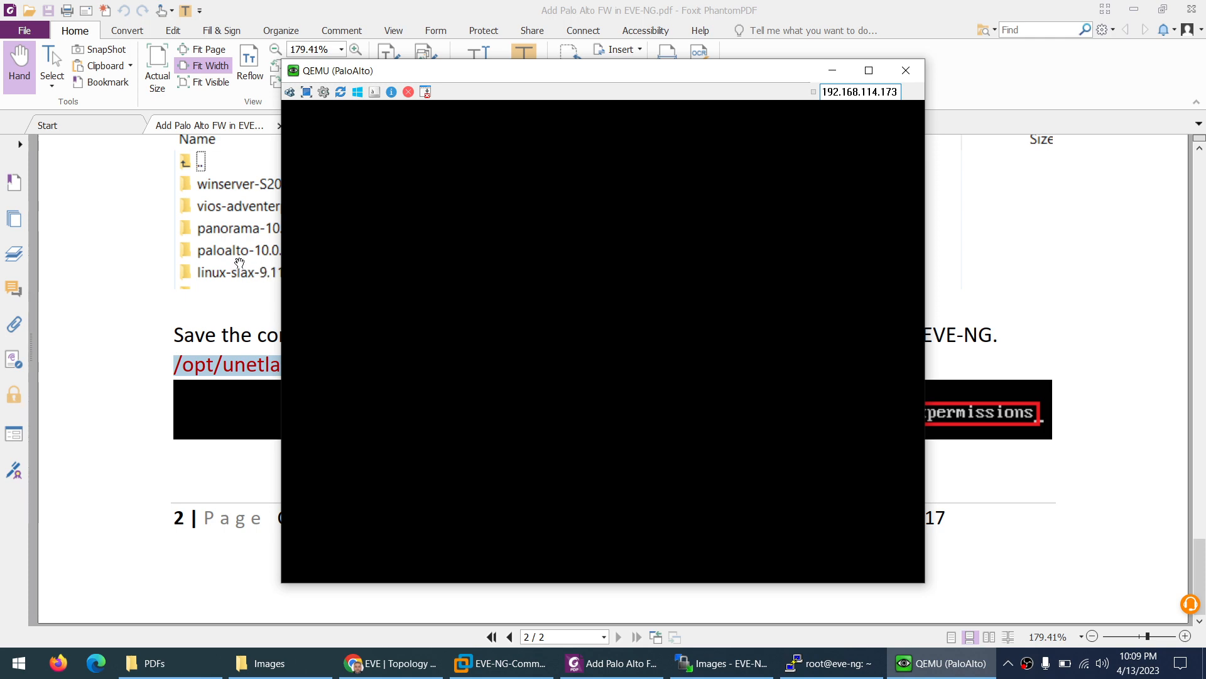